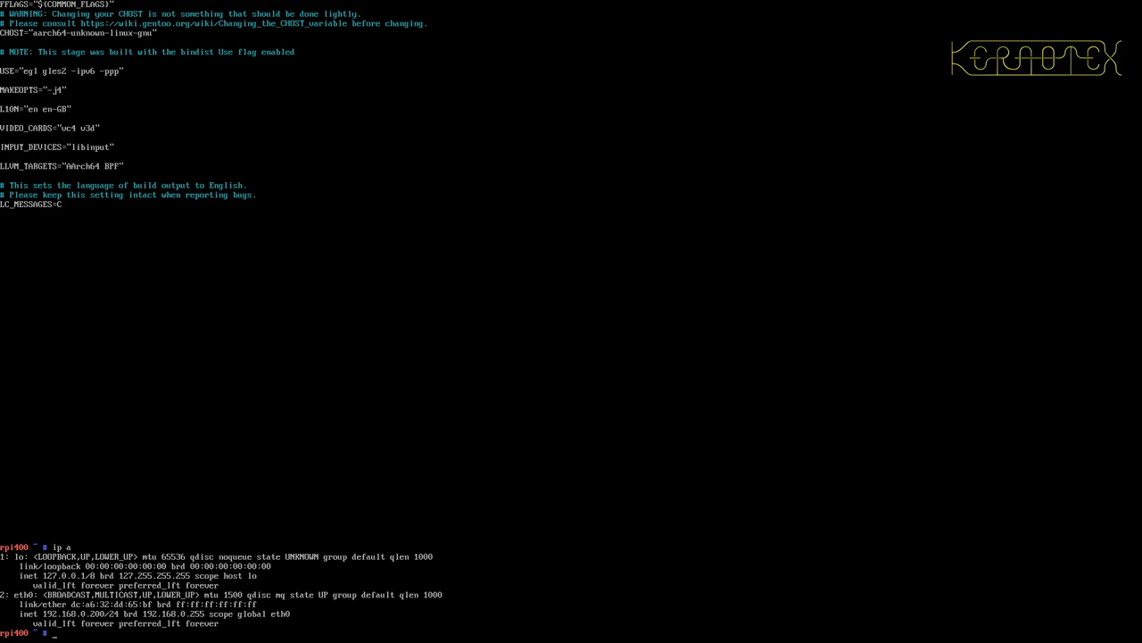
{"action": "type", "text": "ping 1"}
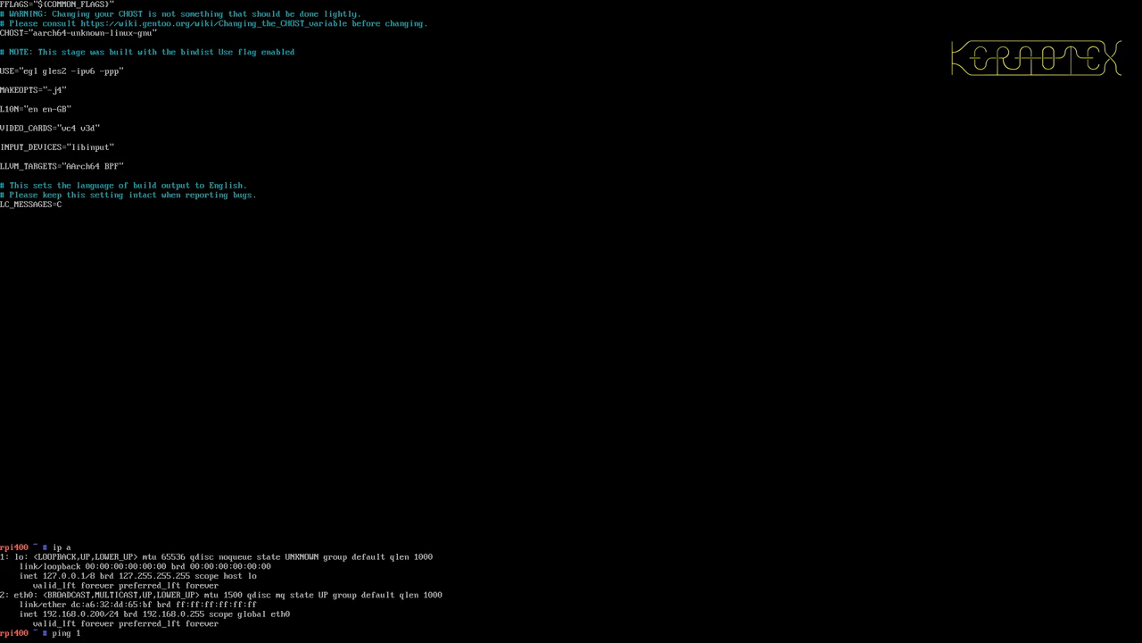
{"action": "type", "text": "92.168.0.1"}
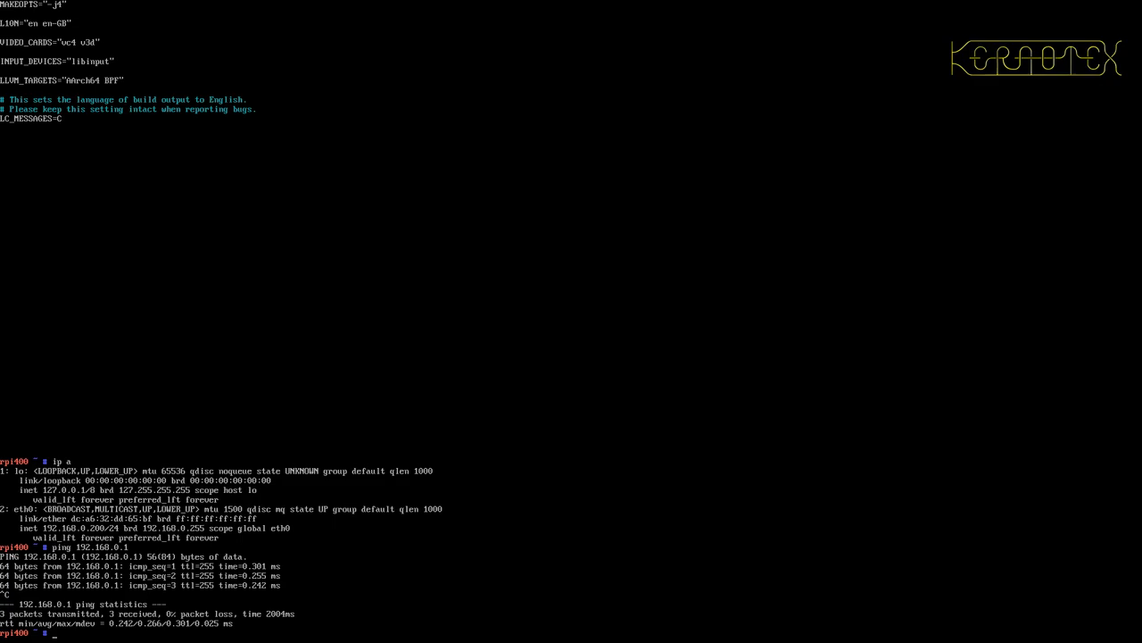
{"action": "type", "text": "mount"}
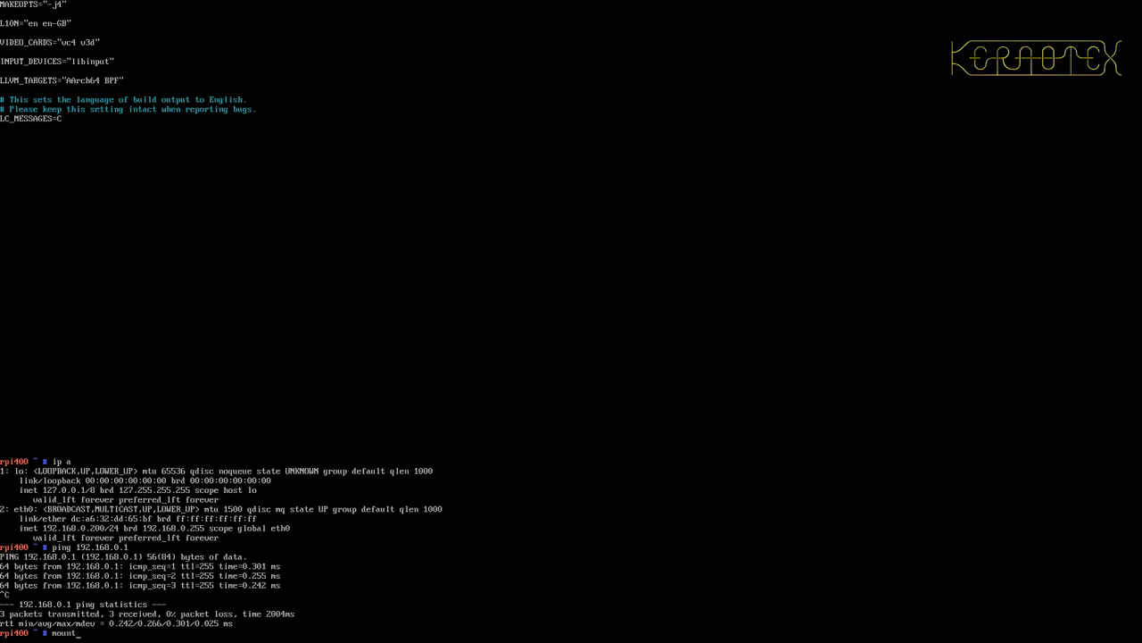
{"action": "type", "text": "/dev/"}
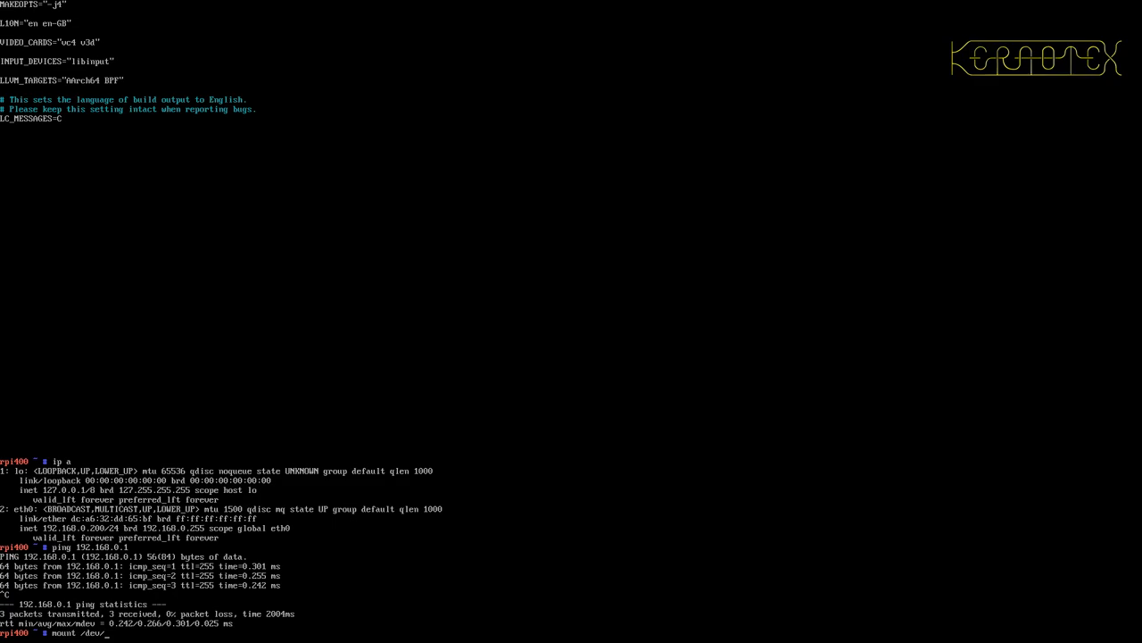
{"action": "type", "text": "m"}
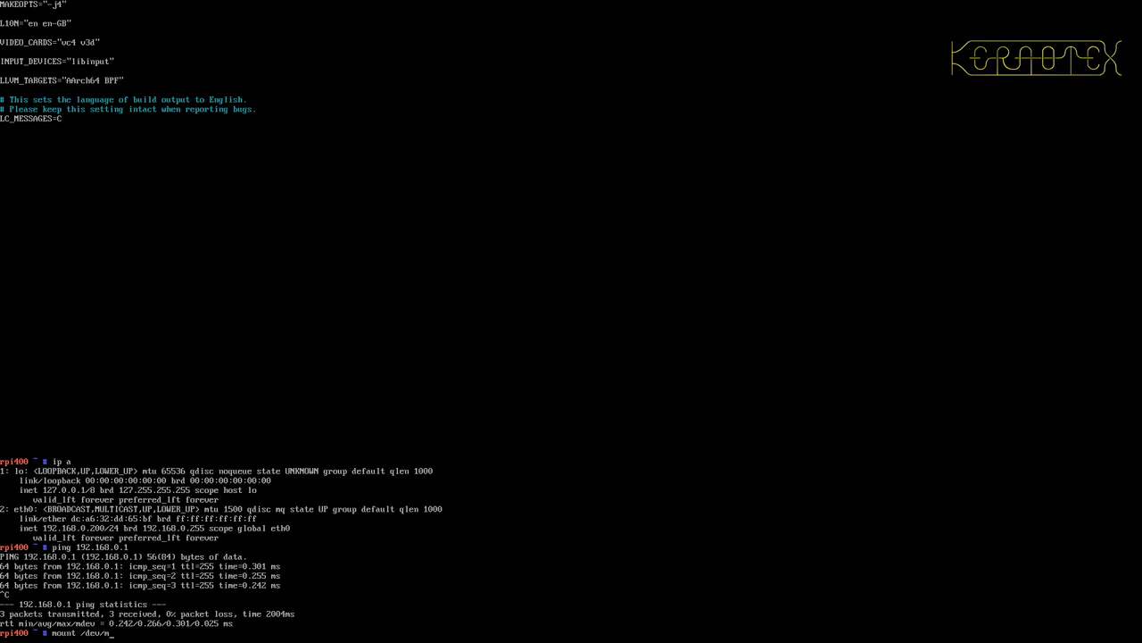
{"action": "type", "text": "mcblk0p2 /"}
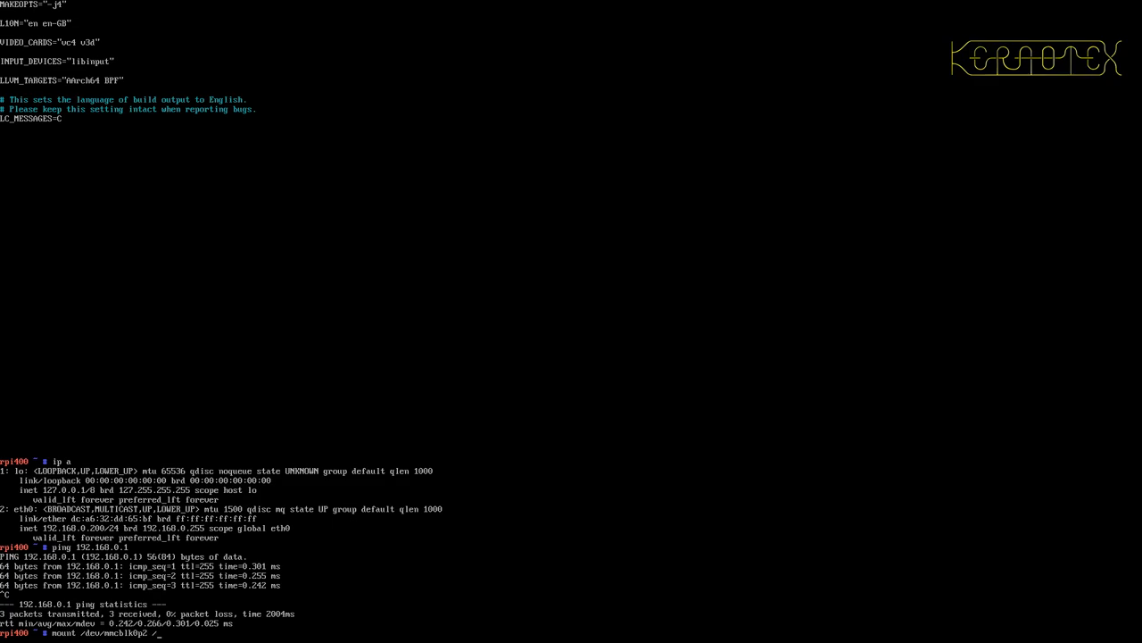
{"action": "type", "text": "mnt/.k"}
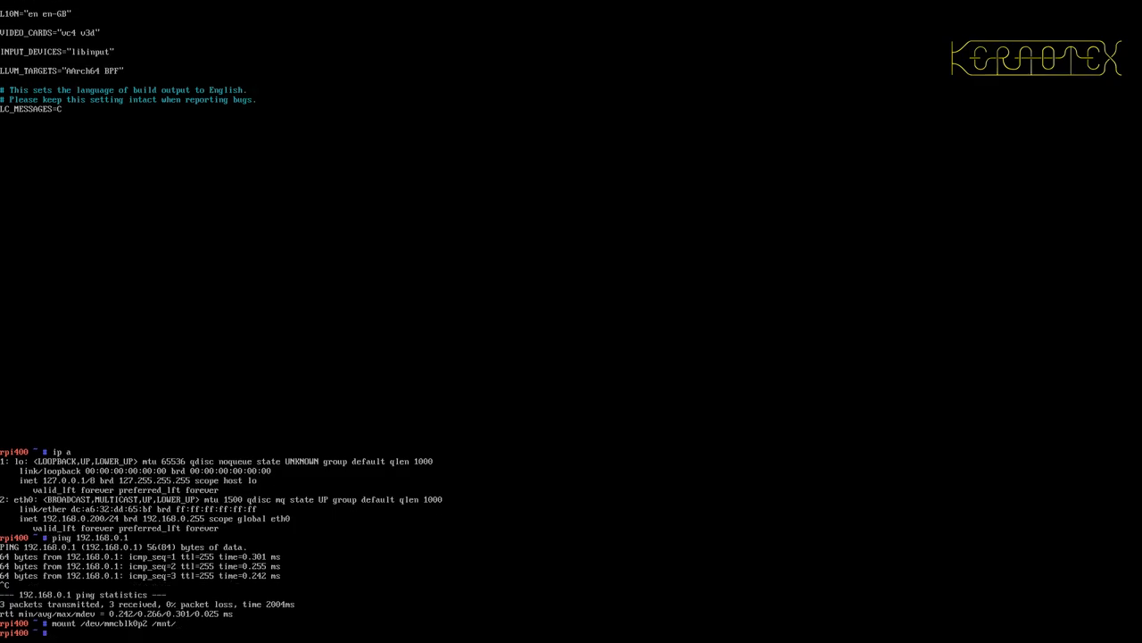
{"action": "type", "text": "cd /lib"}
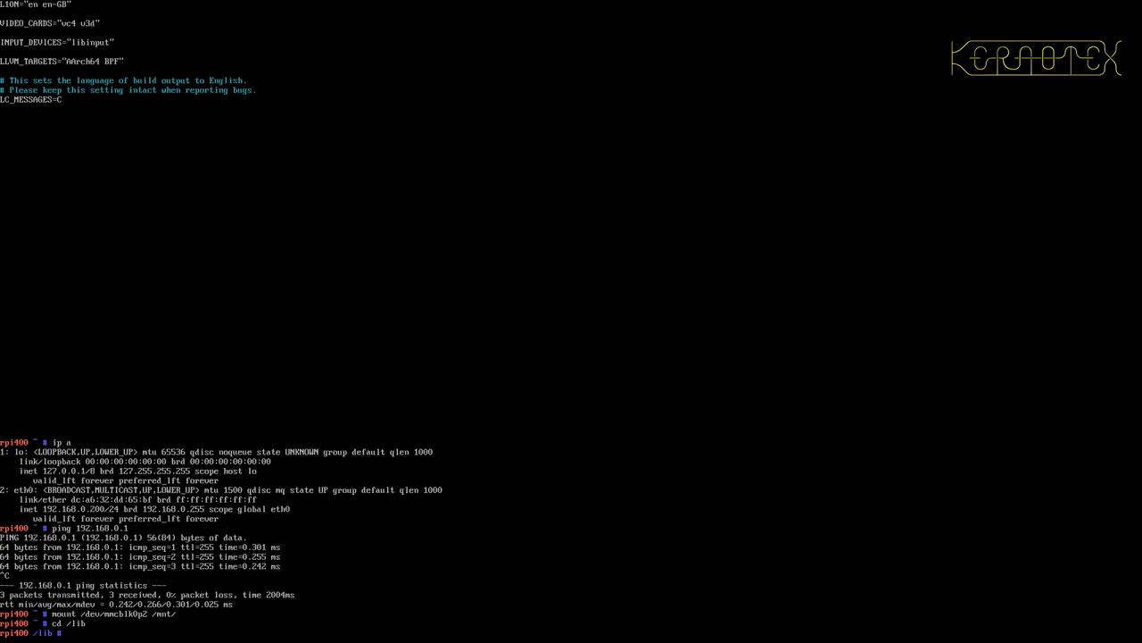
{"action": "type", "text": "ls"}
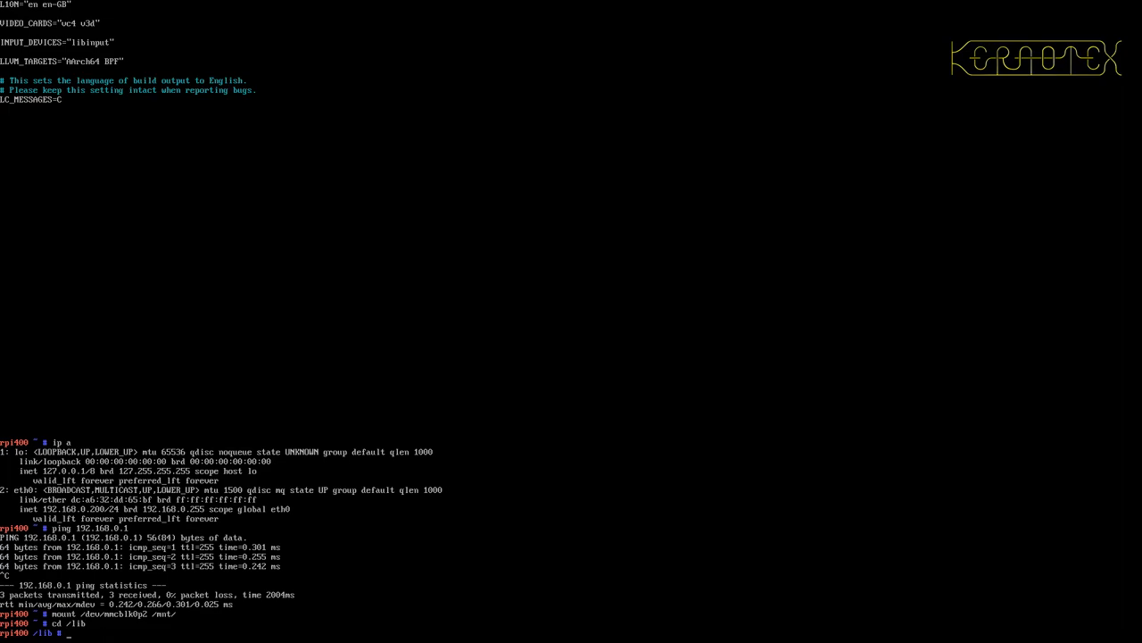
{"action": "type", "text": "mkdir firmware"}
{"action": "type", "text": "cd firmware/"}
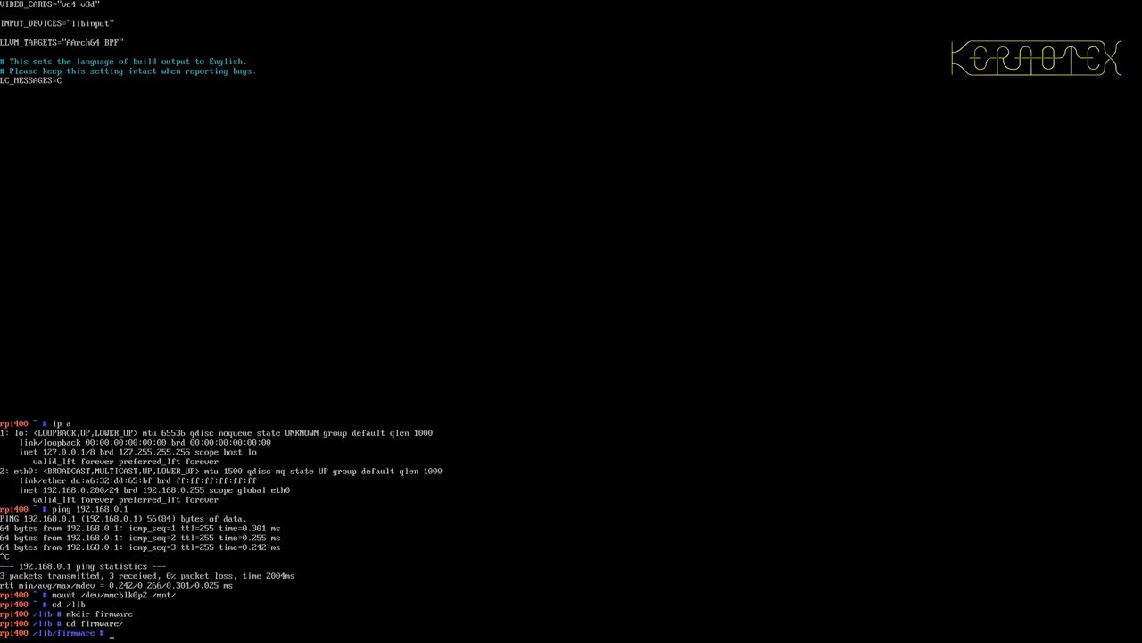
{"action": "type", "text": "cp -v"}
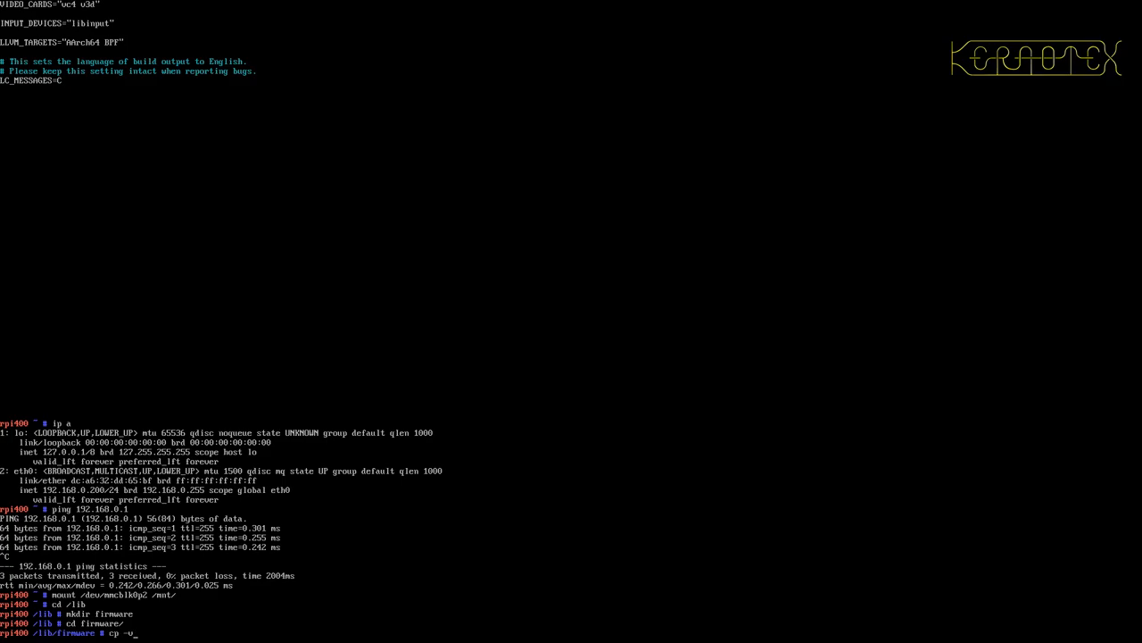
{"action": "type", "text": "/"}
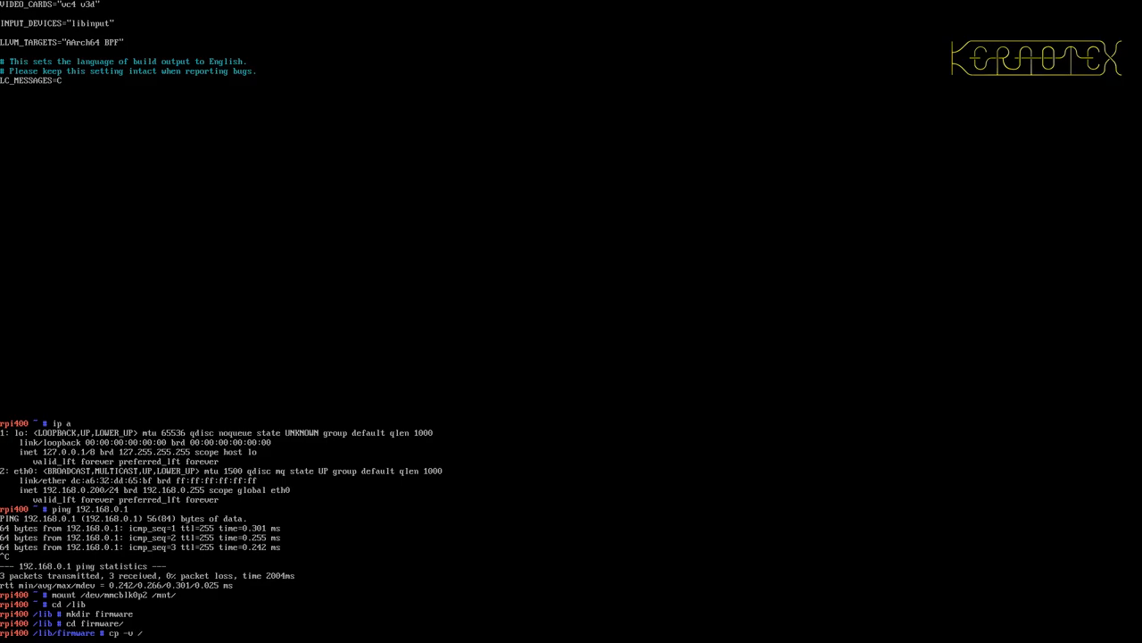
{"action": "type", "text": "mnt/lib/firmware/"}
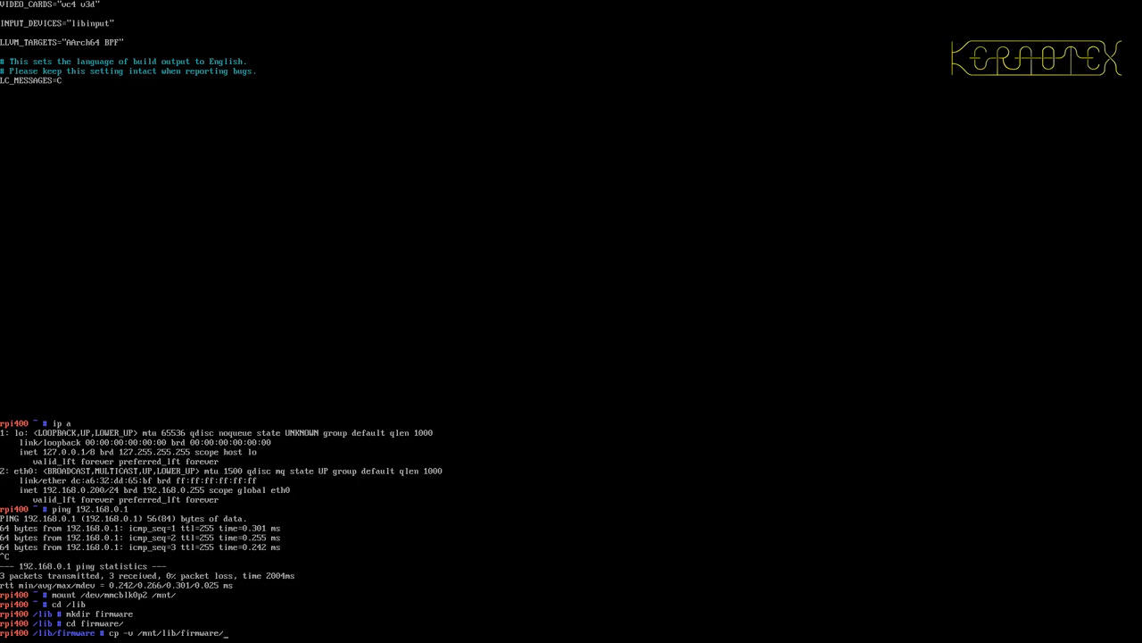
{"action": "type", "text": "regulatory.db* ."}
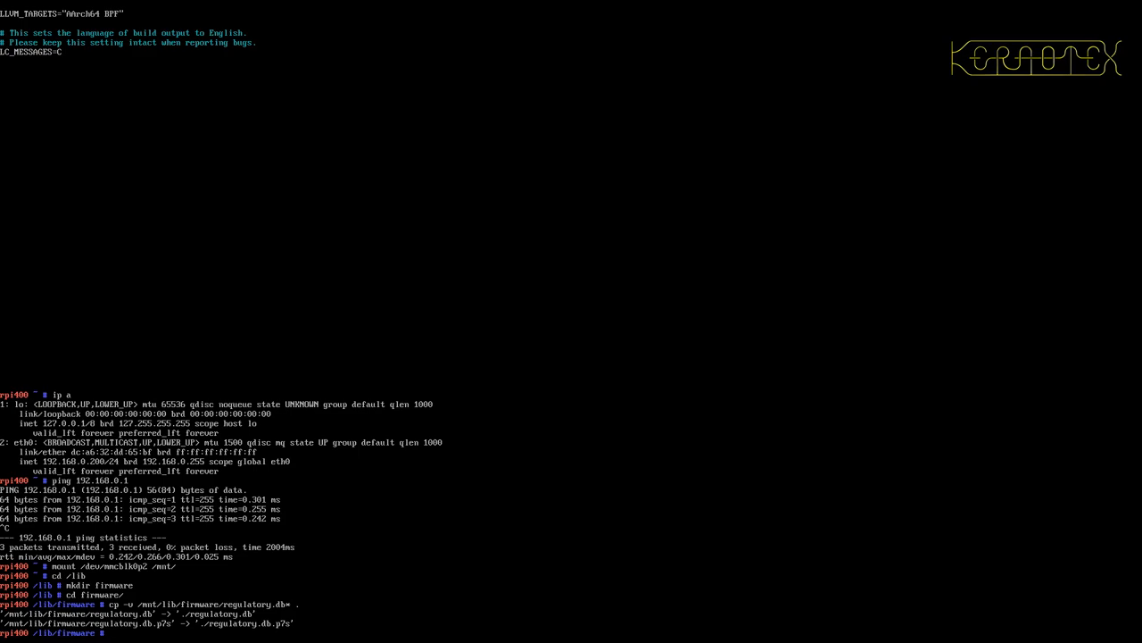
{"action": "type", "text": "mkdir"}
{"action": "type", "text": "cp -v /mnt/lib/firmware/"}
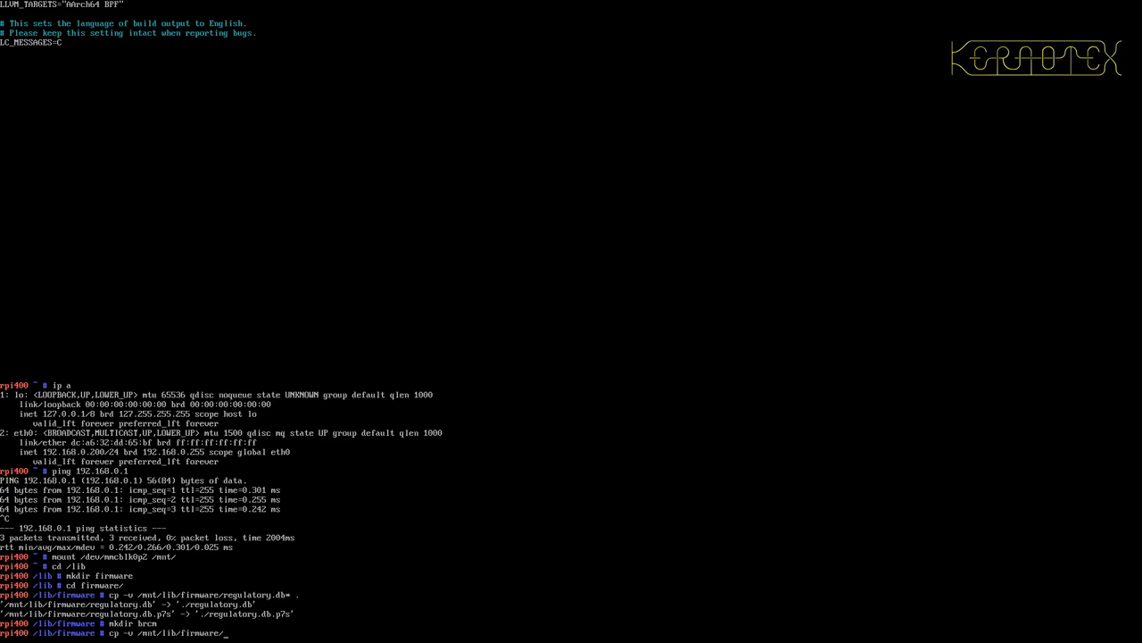
{"action": "type", "text": "brcm/*43456*"}
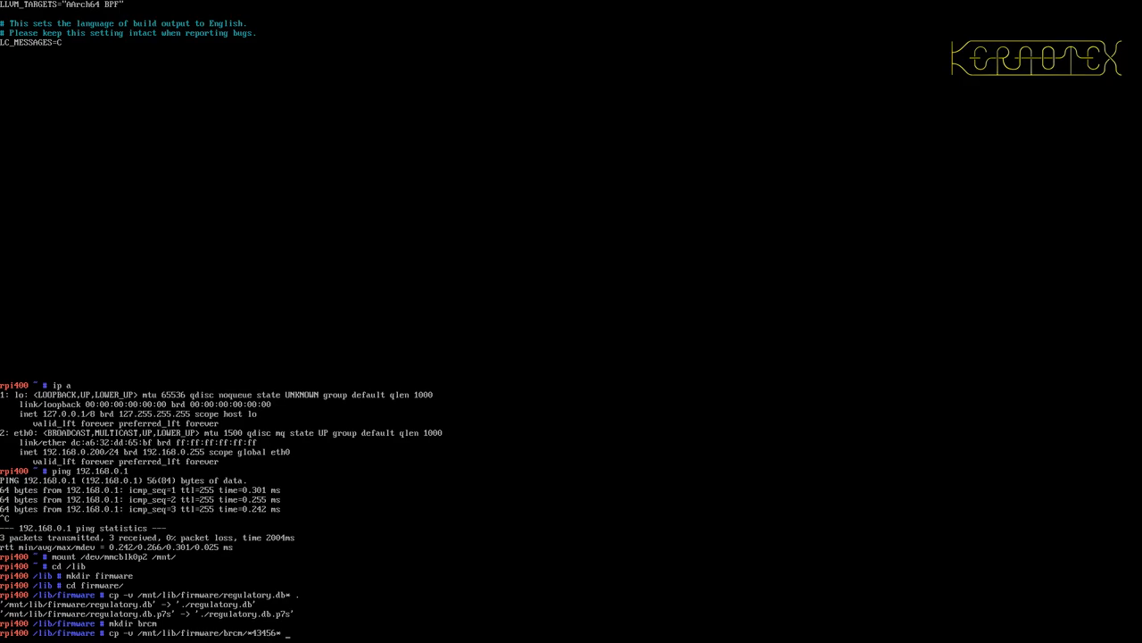
{"action": "type", "text": "brcm/"}
{"action": "type", "text": "ip a"}
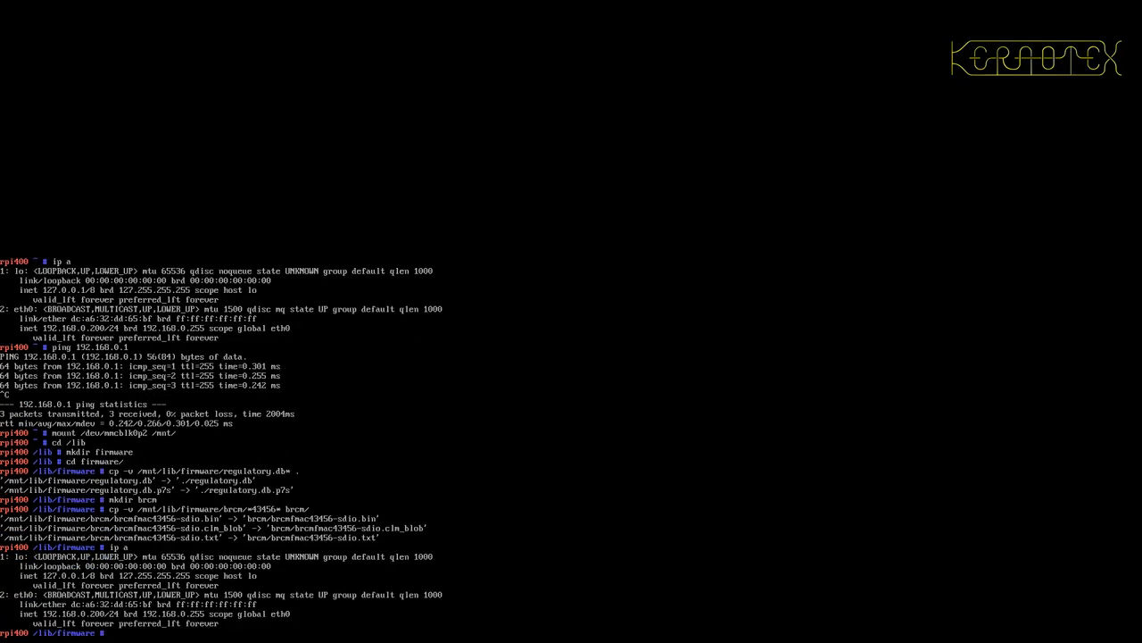
{"action": "type", "text": "reboot"}
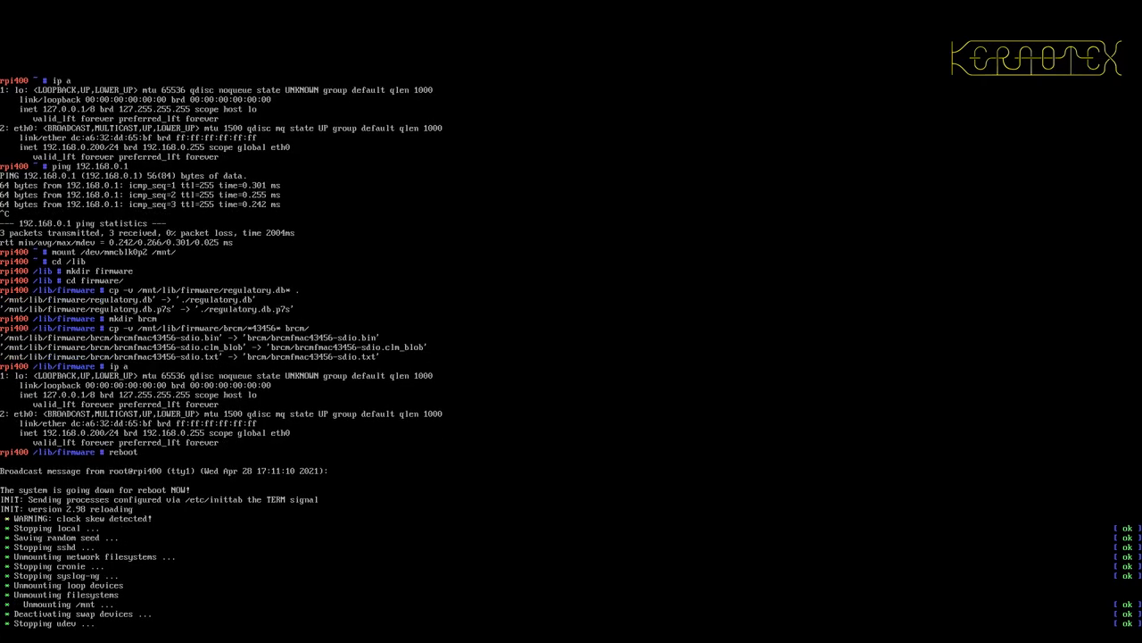
{"action": "scroll", "scroll_direction": "down", "scroll_amount": 3}
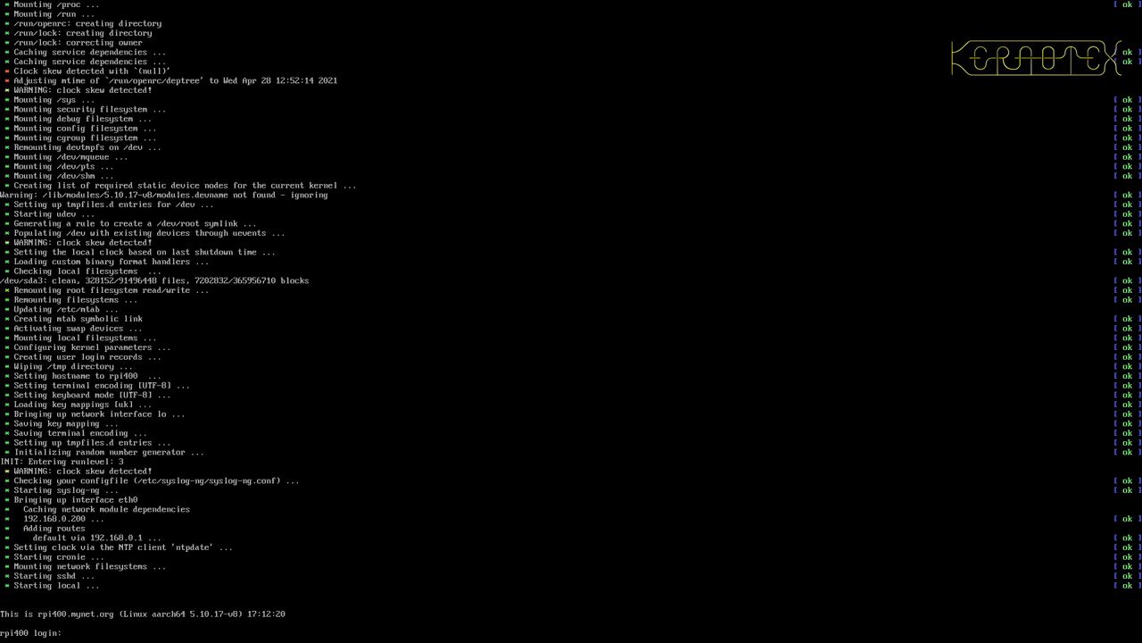
{"action": "type", "text": "kernotex"}
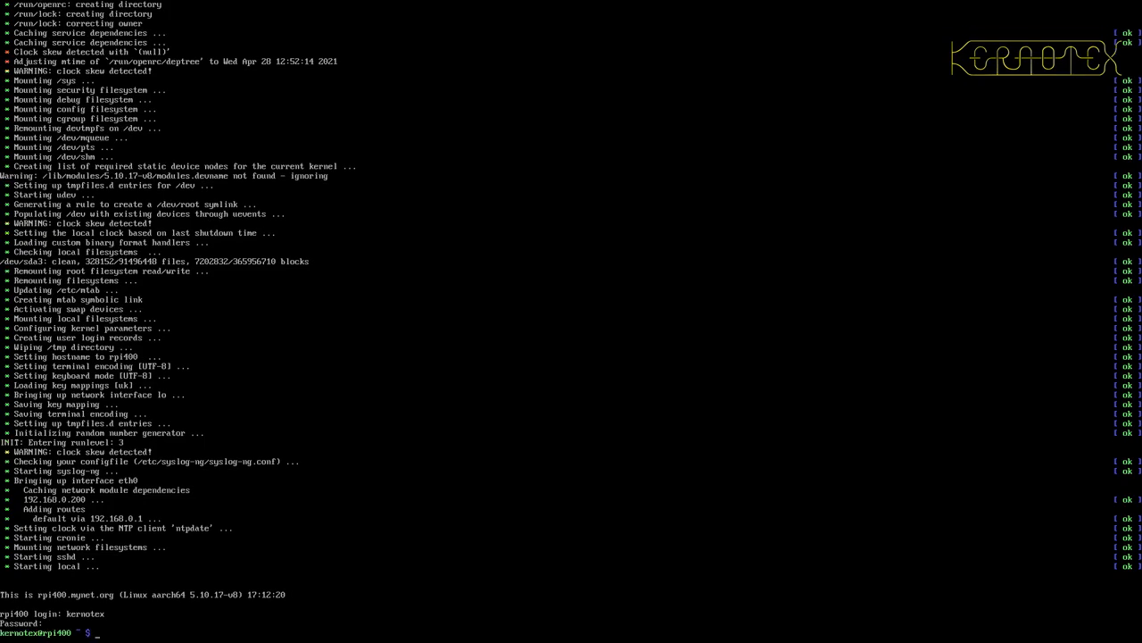
{"action": "type", "text": "su -"}
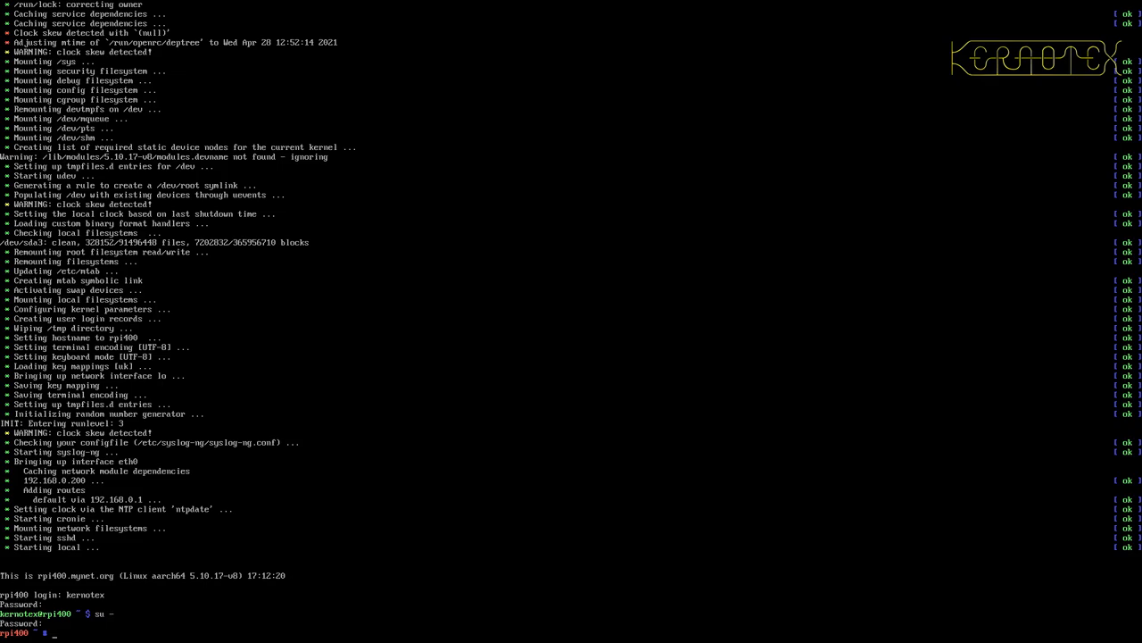
{"action": "type", "text": "i"}
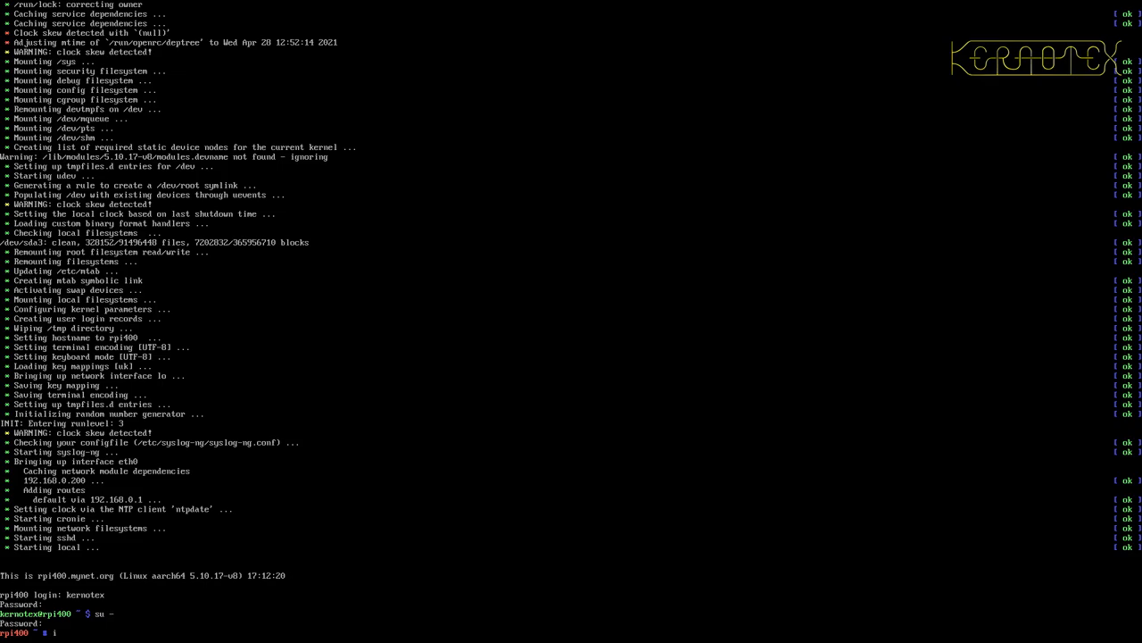
{"action": "type", "text": "ip a"}
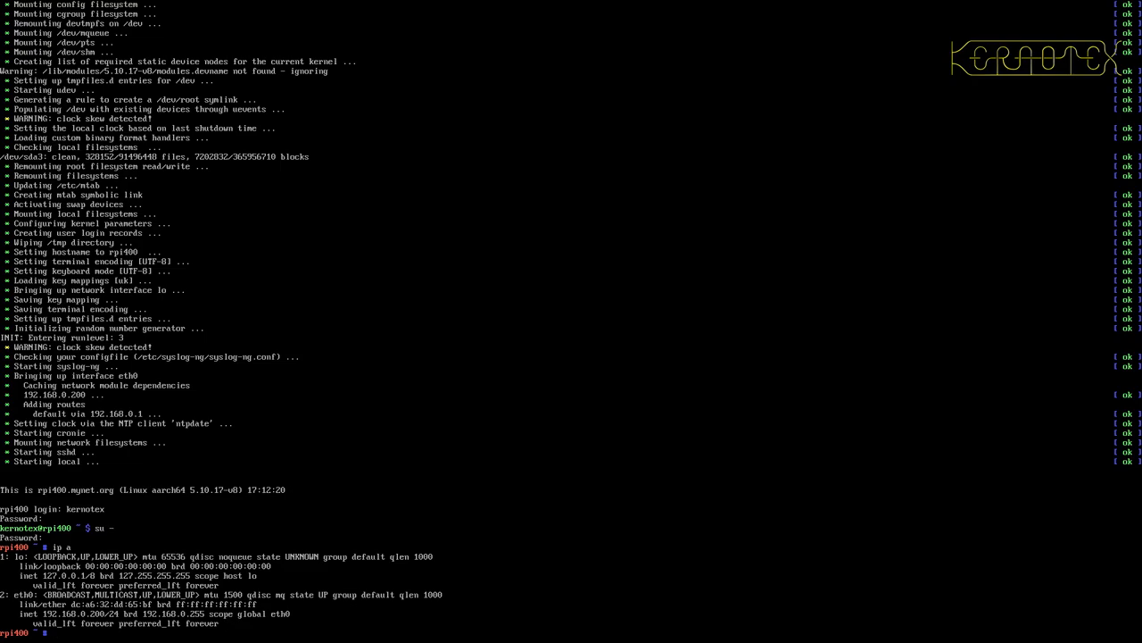
{"action": "type", "text": "ls"}
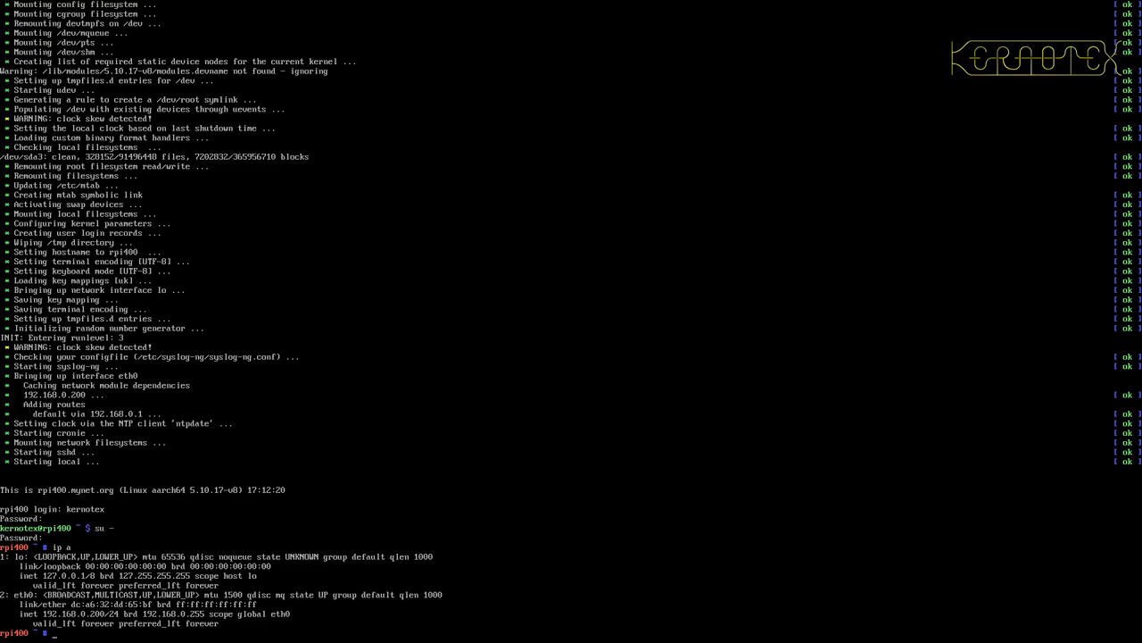
{"action": "type", "text": "lsmod"}
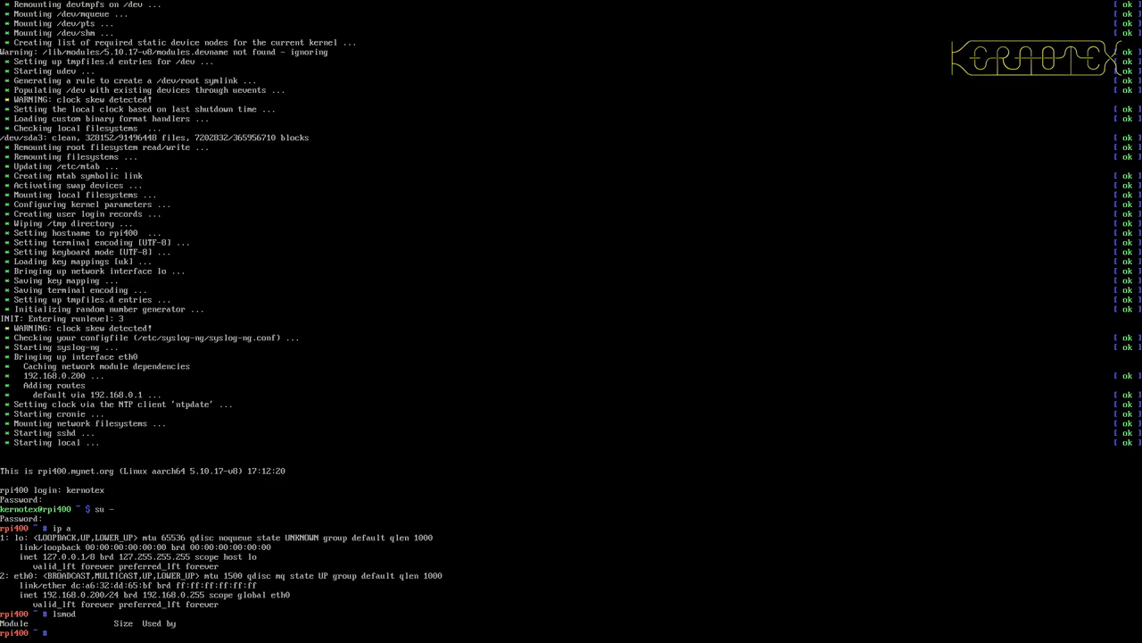
{"action": "type", "text": "cd /usr/sr"}
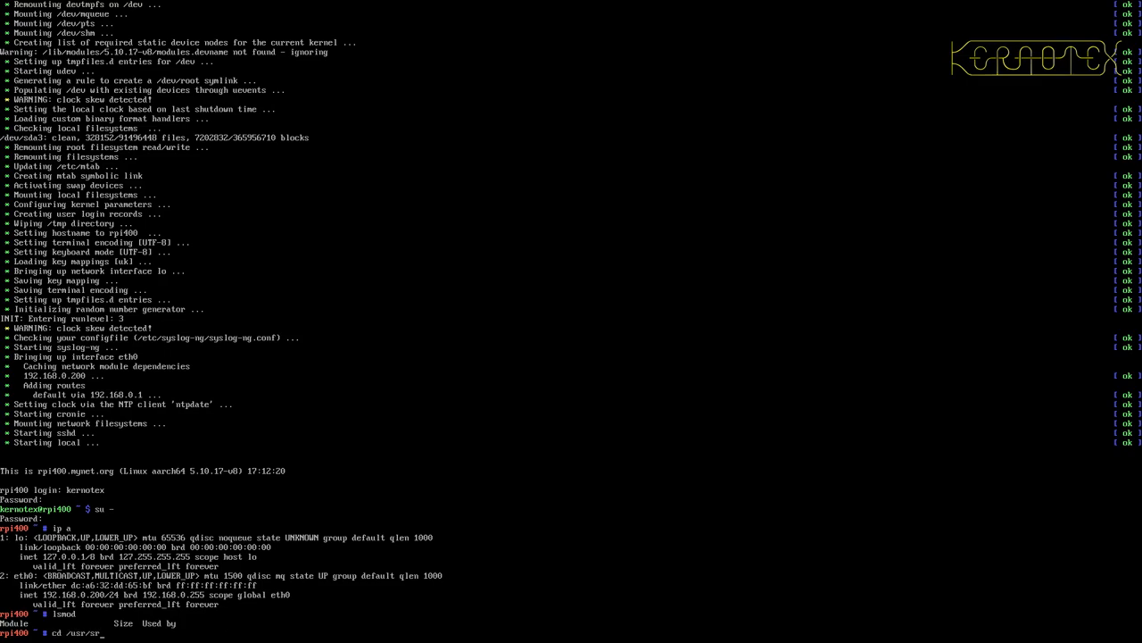
{"action": "type", "text": "c/"}
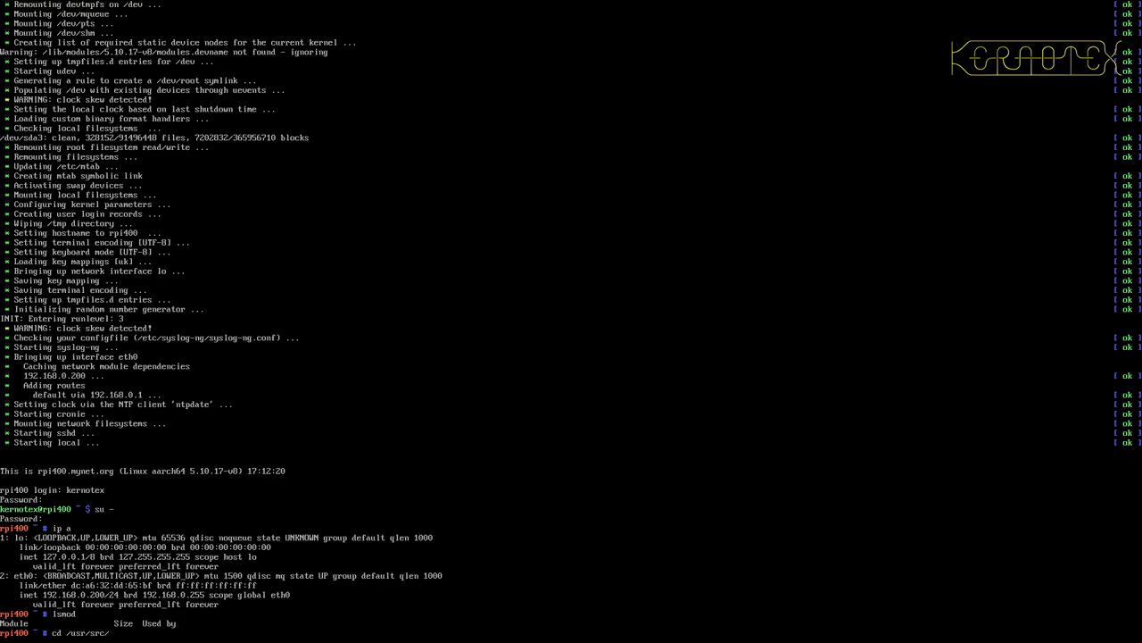
{"action": "type", "text": "mount"}
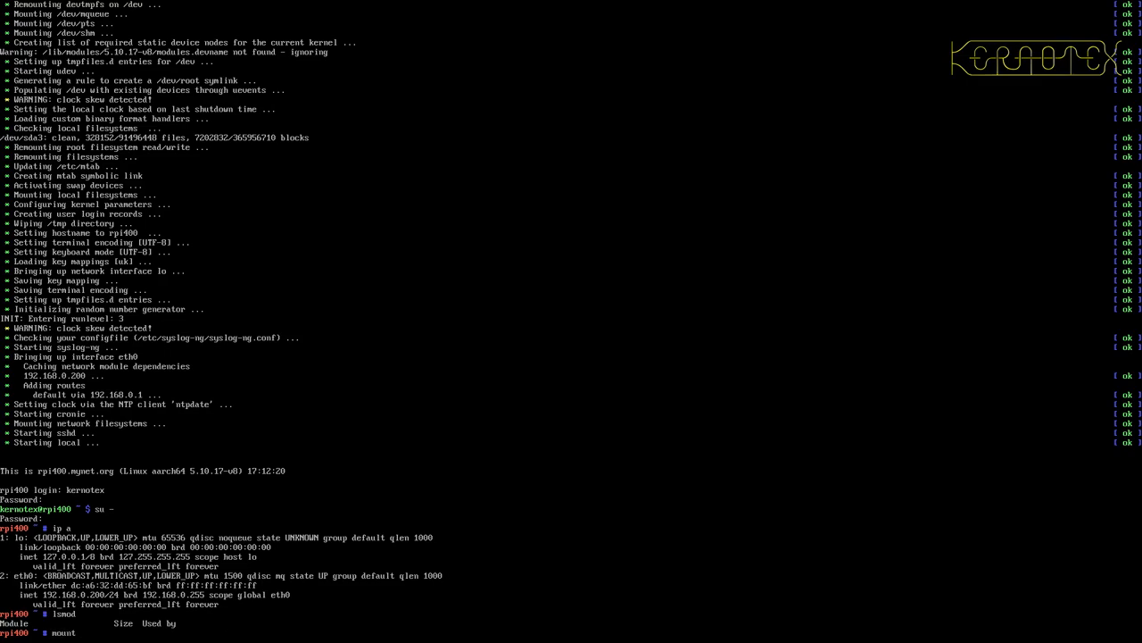
{"action": "type", "text": "/boot"}
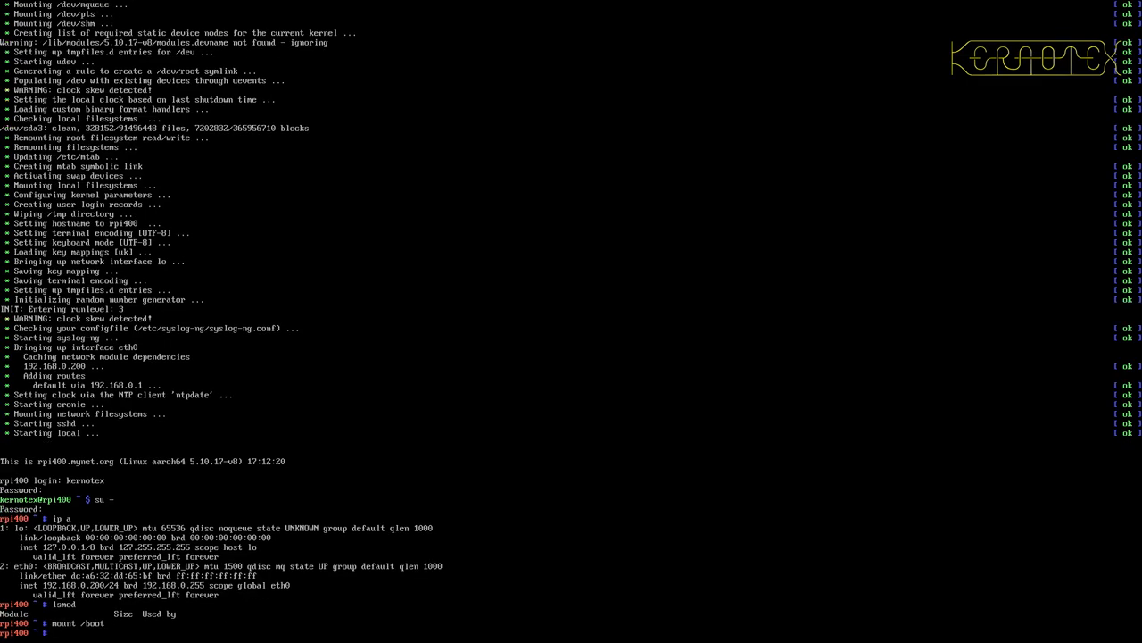
{"action": "type", "text": "cd /usr/src/"}
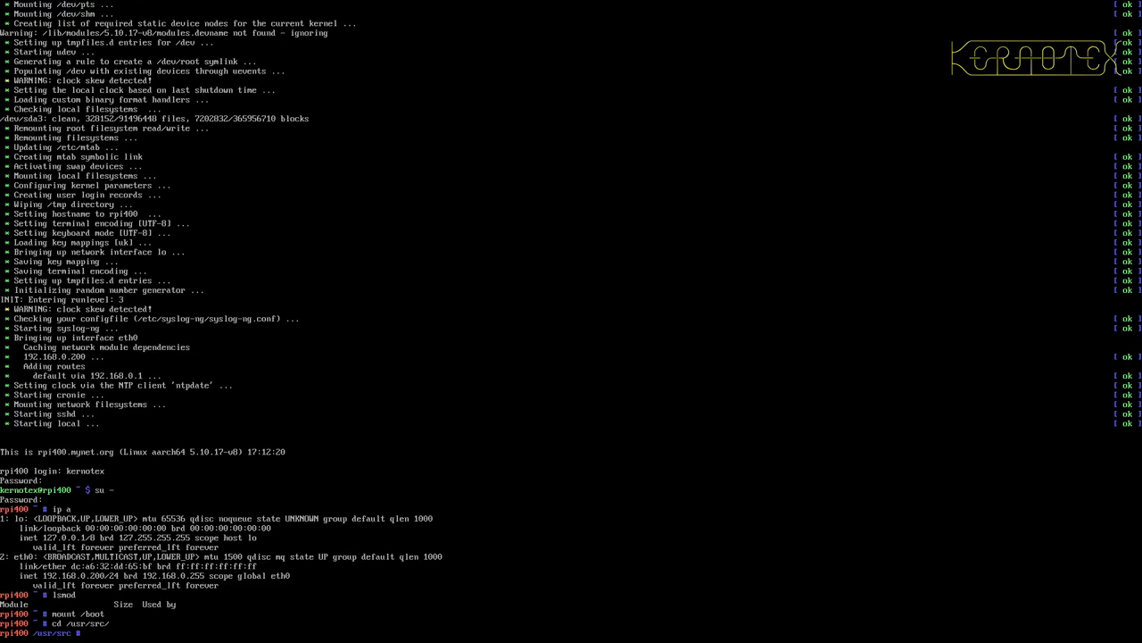
{"action": "type", "text": "cd linux"}
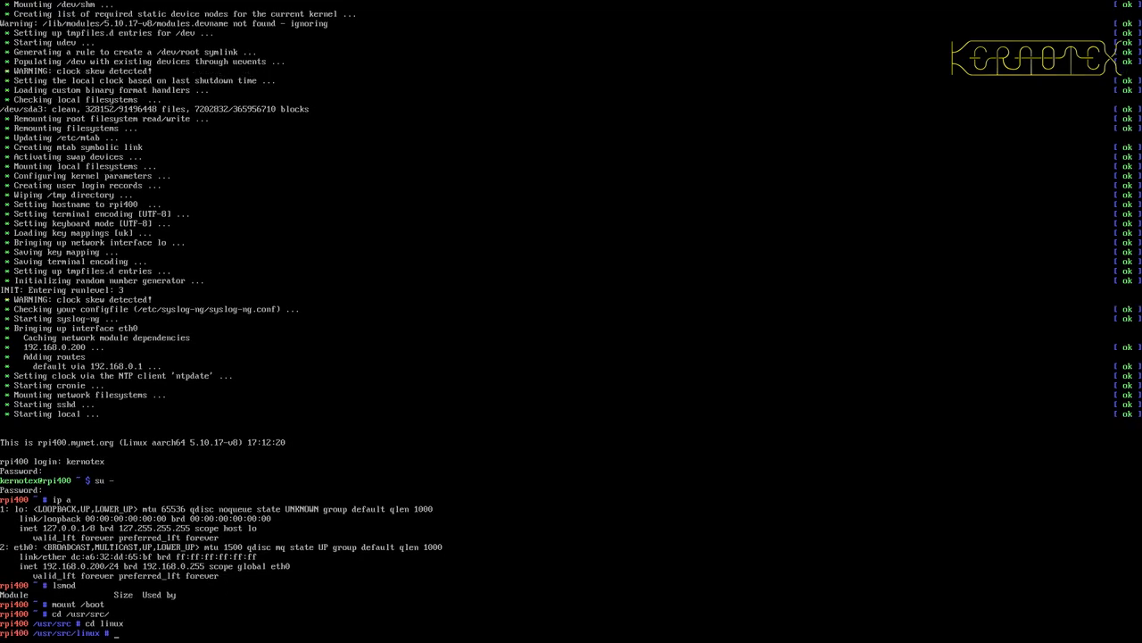
{"action": "type", "text": "cp"}
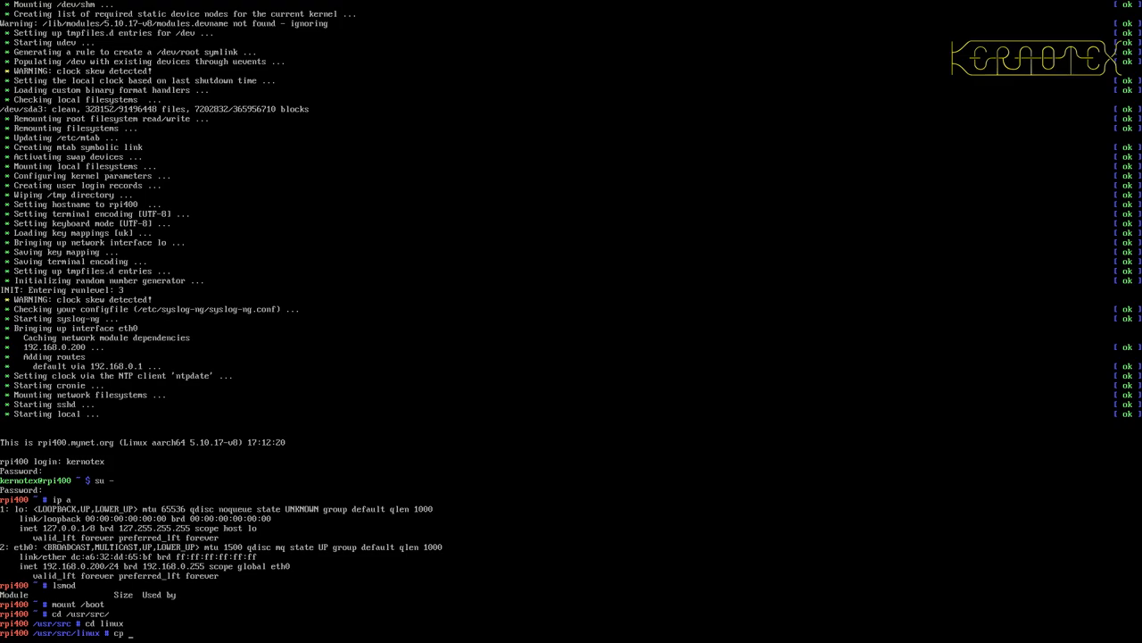
{"action": "type", "text": "arch/arm64/"}
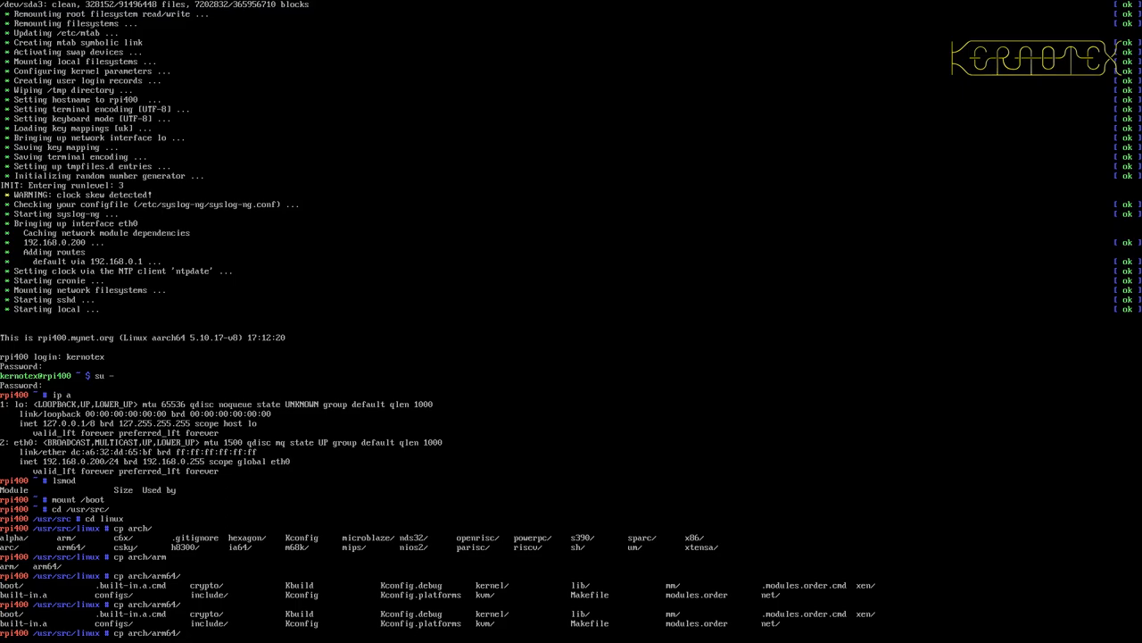
{"action": "type", "text": "boot/Image"}
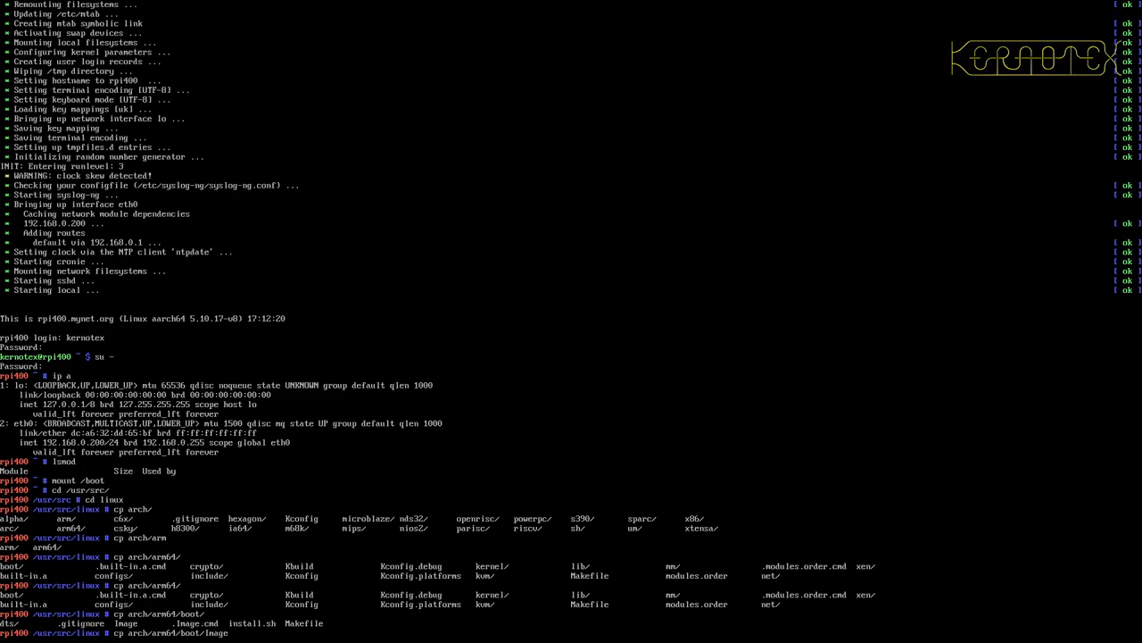
{"action": "type", "text": "/boot/kernel8.img"}
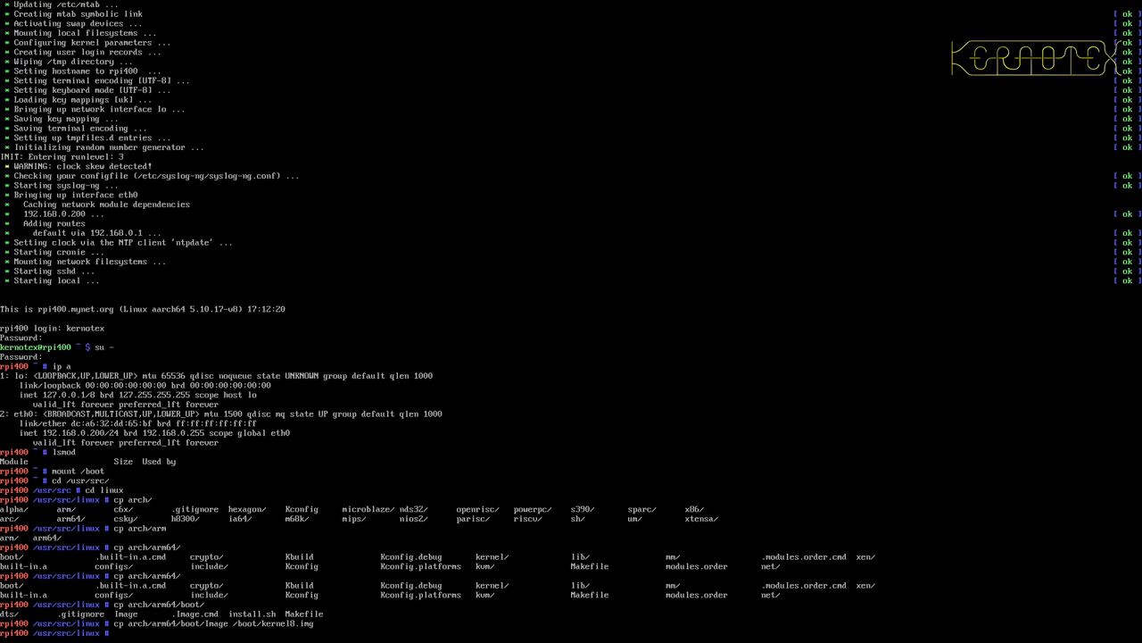
{"action": "type", "text": "make modules_install"}
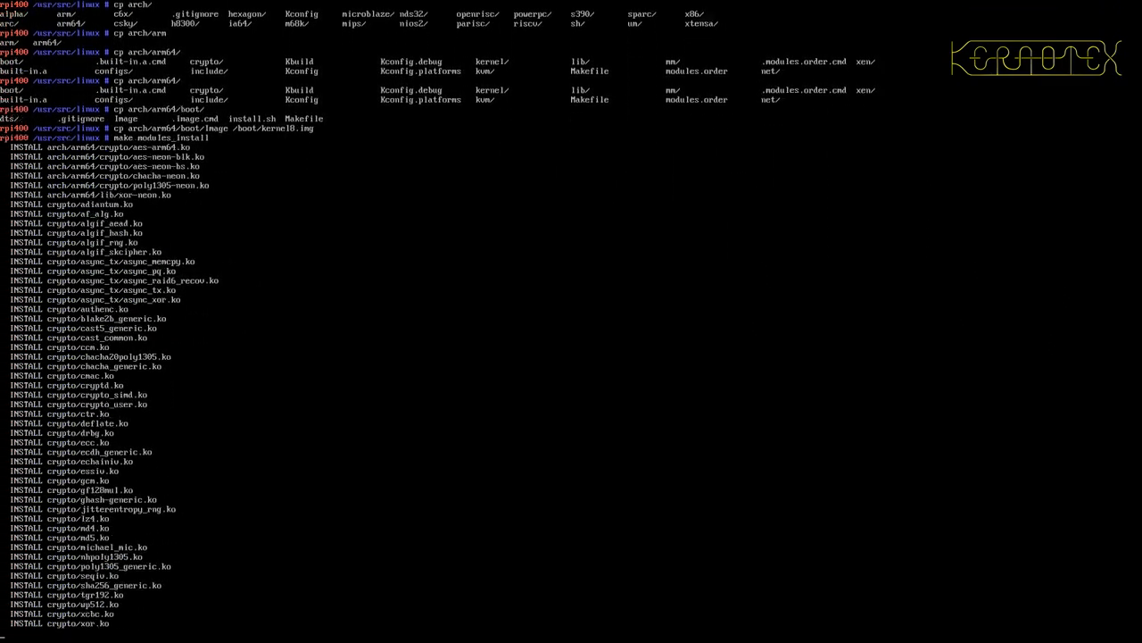
{"action": "scroll", "scroll_direction": "down", "scroll_amount": 3}
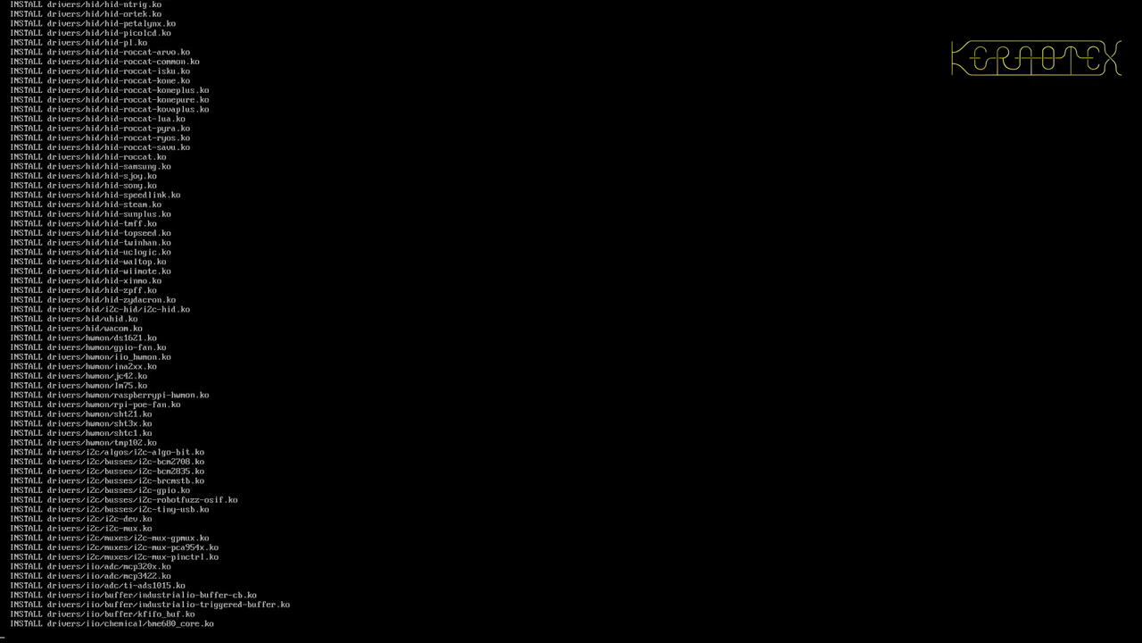
{"action": "scroll", "scroll_direction": "down", "scroll_amount": 3}
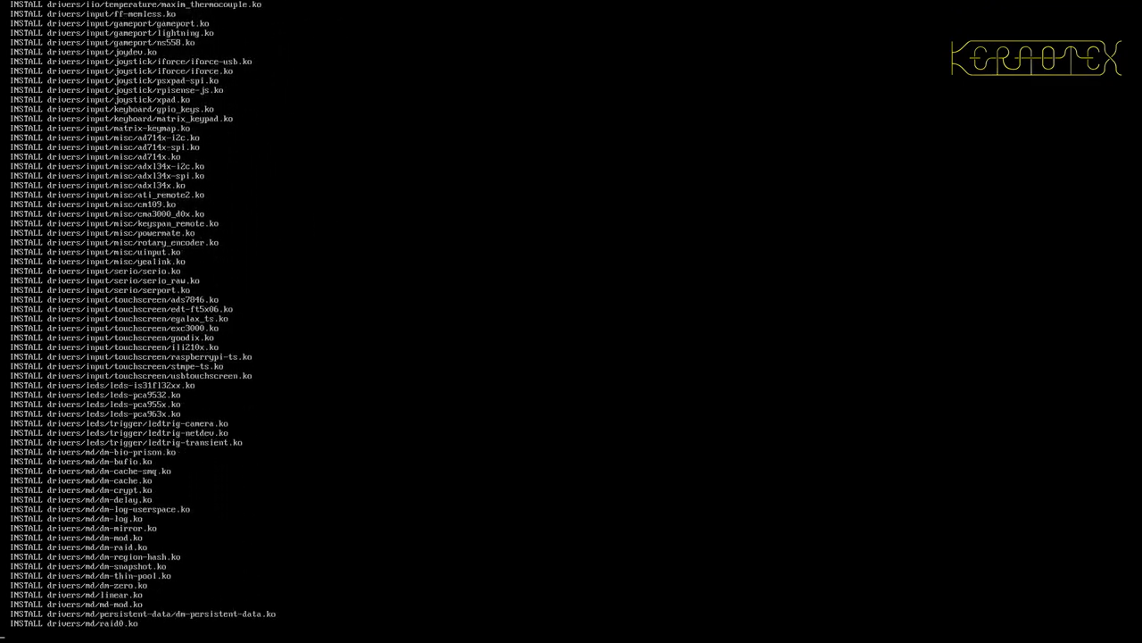
{"action": "scroll", "scroll_direction": "down", "scroll_amount": 3}
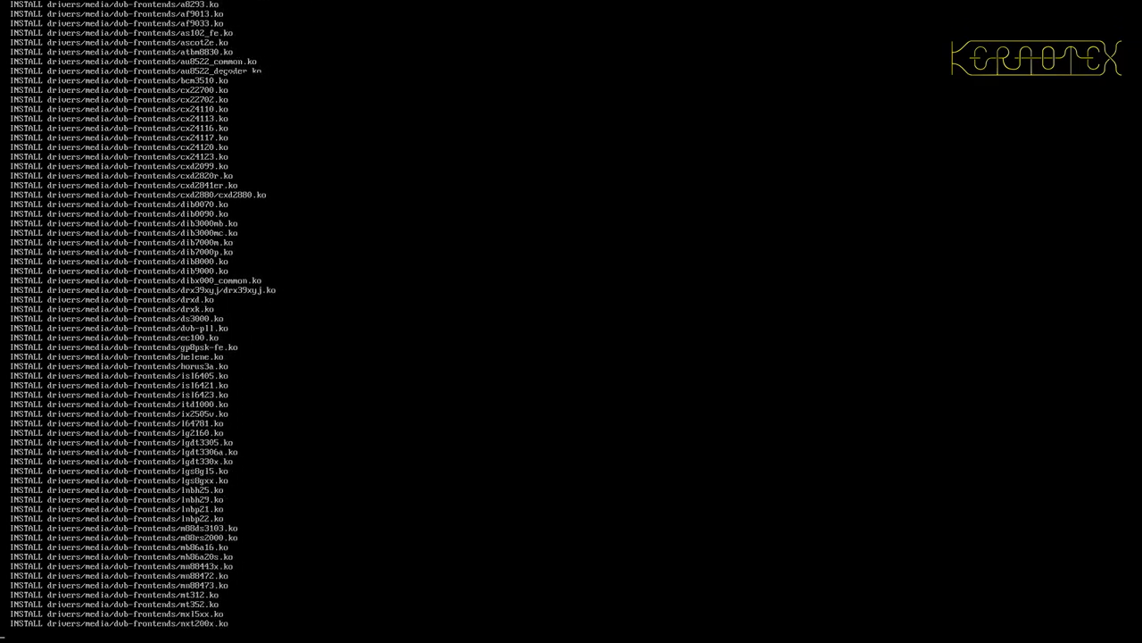
{"action": "scroll", "scroll_direction": "down", "scroll_amount": 3}
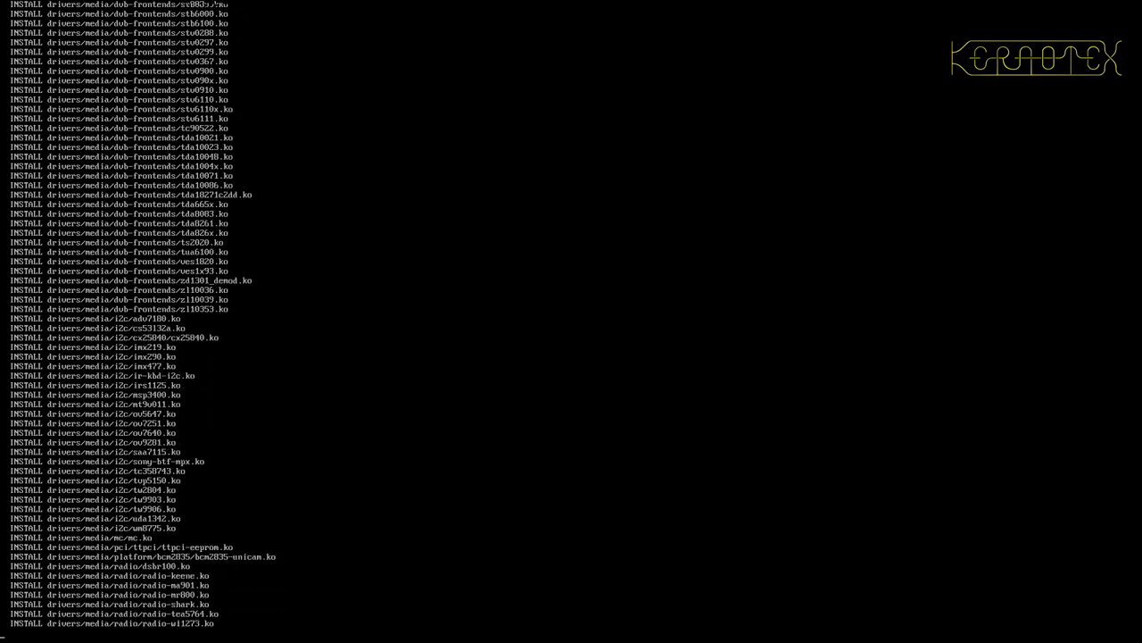
{"action": "scroll", "scroll_direction": "down", "scroll_amount": 3}
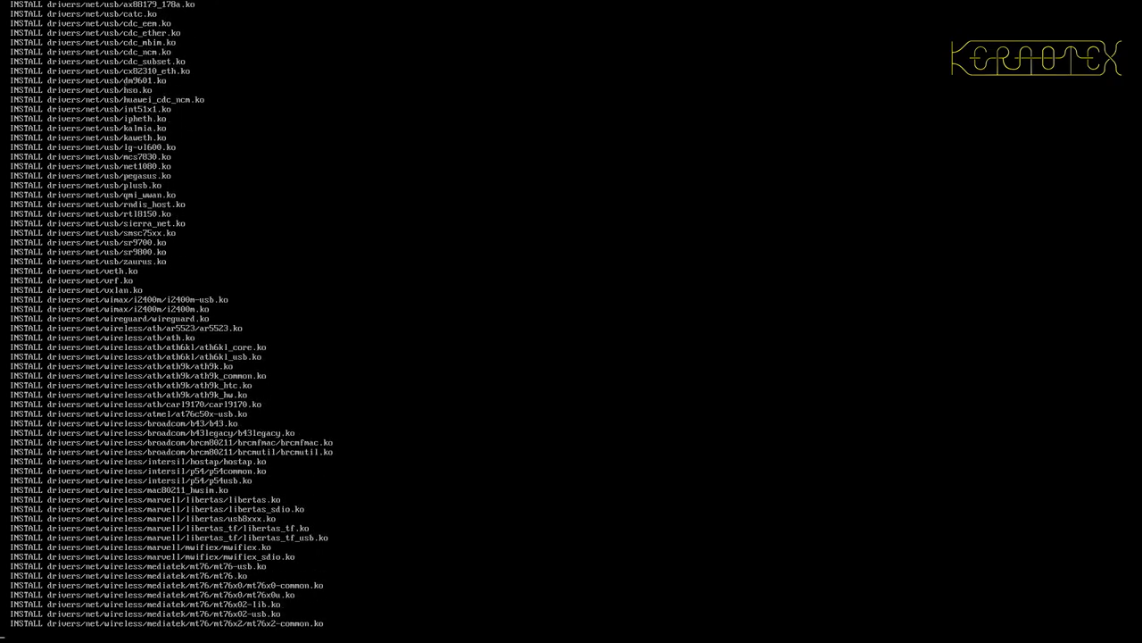
{"action": "scroll", "scroll_direction": "down", "scroll_amount": 3}
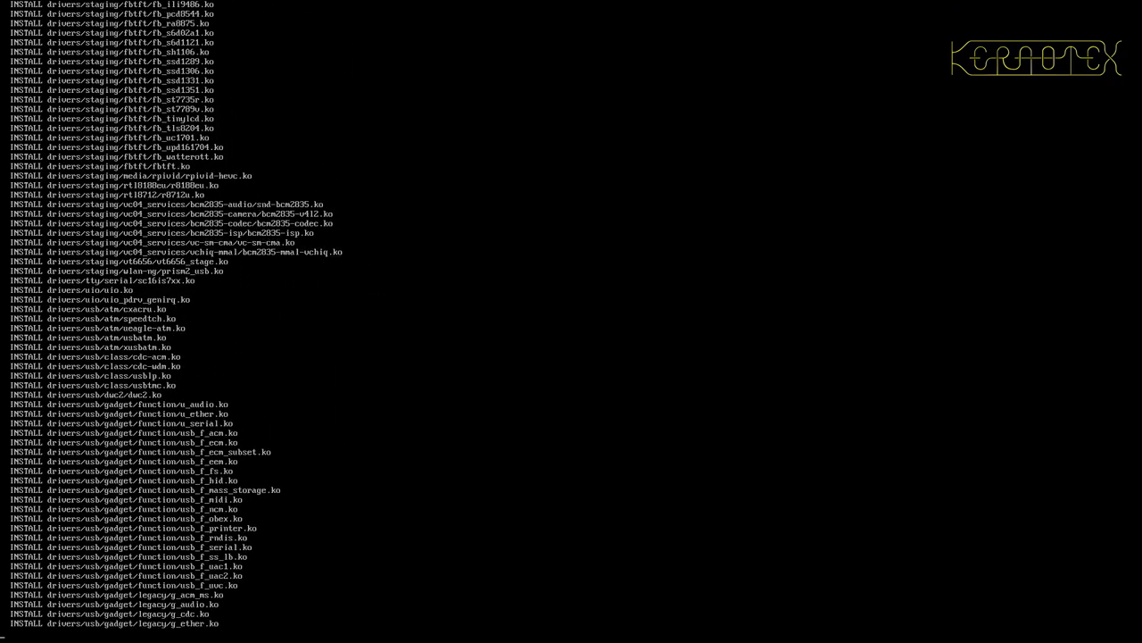
{"action": "scroll", "scroll_direction": "down", "scroll_amount": 3}
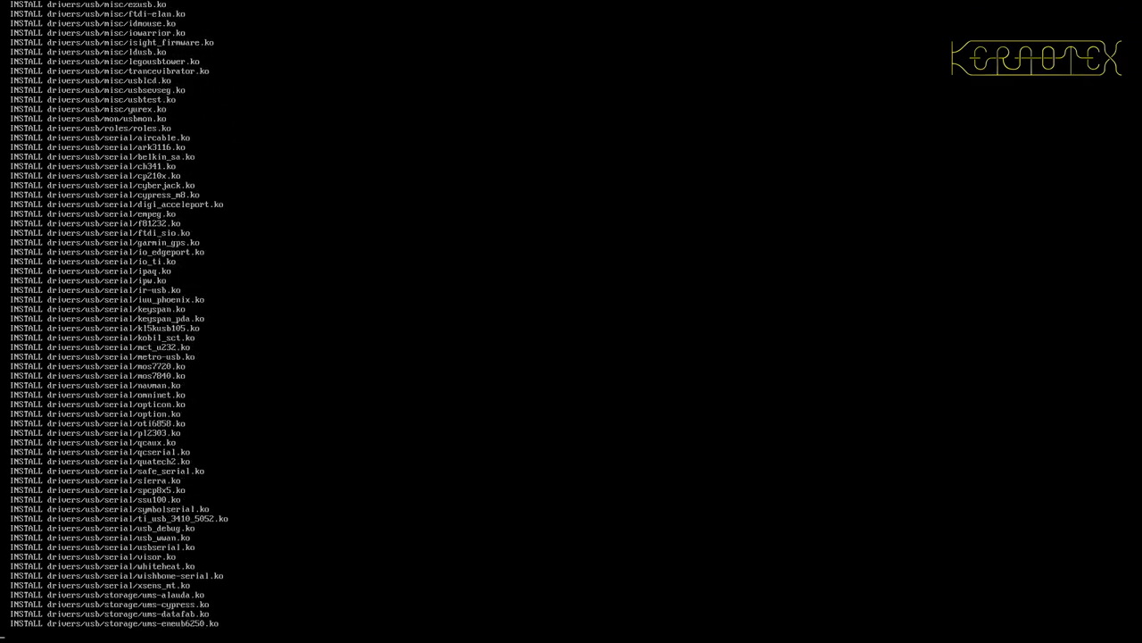
{"action": "scroll", "scroll_direction": "down", "scroll_amount": 3}
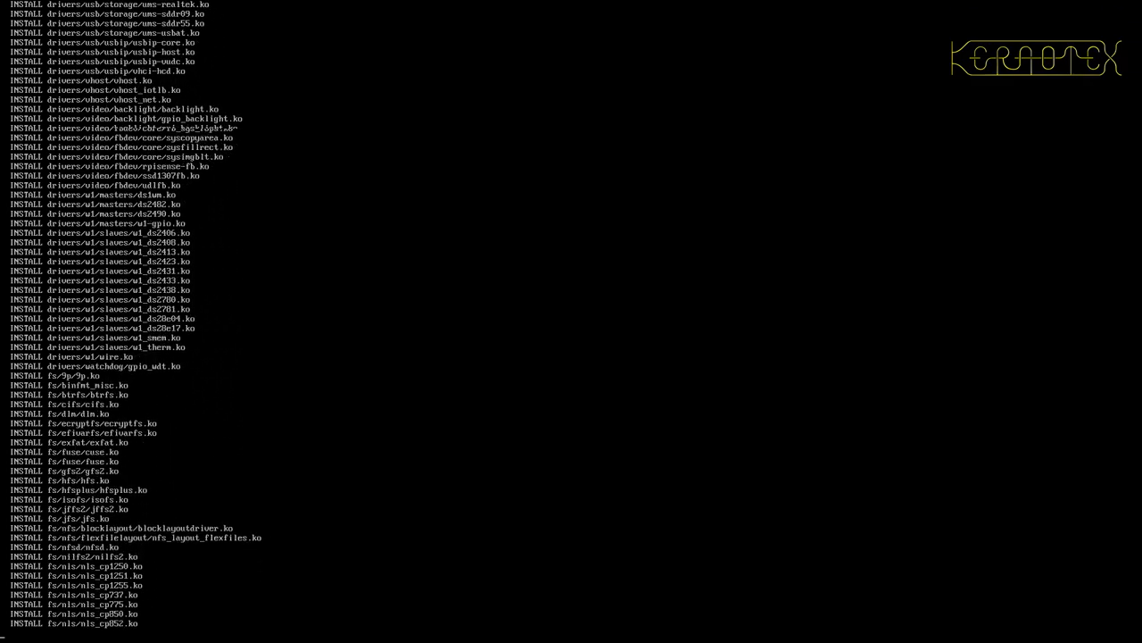
{"action": "scroll", "scroll_direction": "down", "scroll_amount": 3}
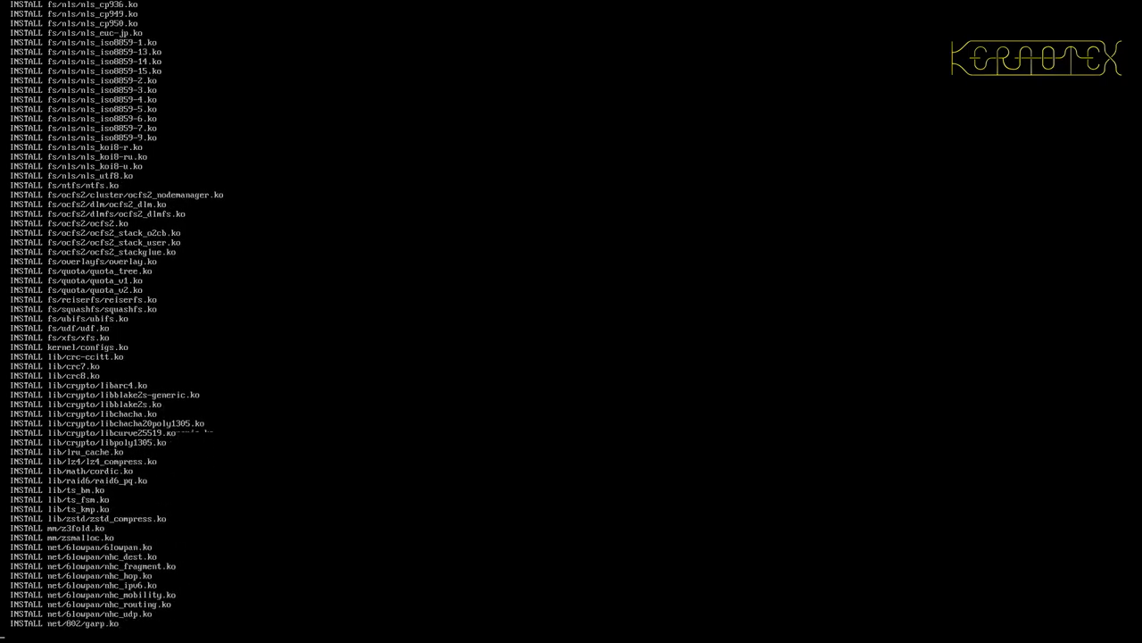
{"action": "scroll", "scroll_direction": "down", "scroll_amount": 3}
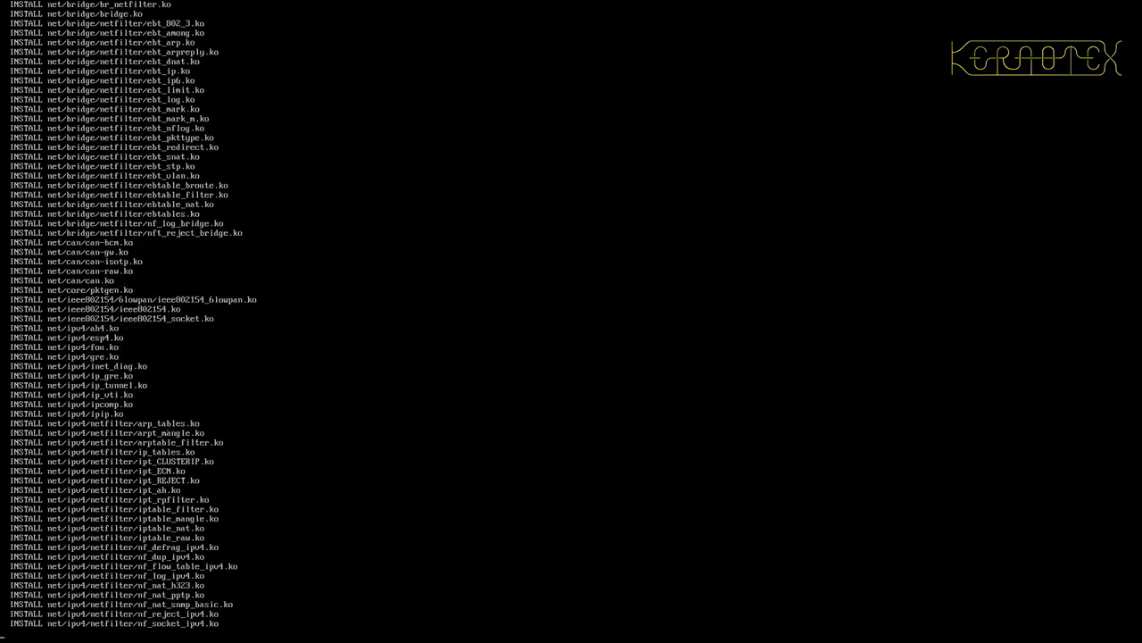
{"action": "scroll", "scroll_direction": "down", "scroll_amount": 3}
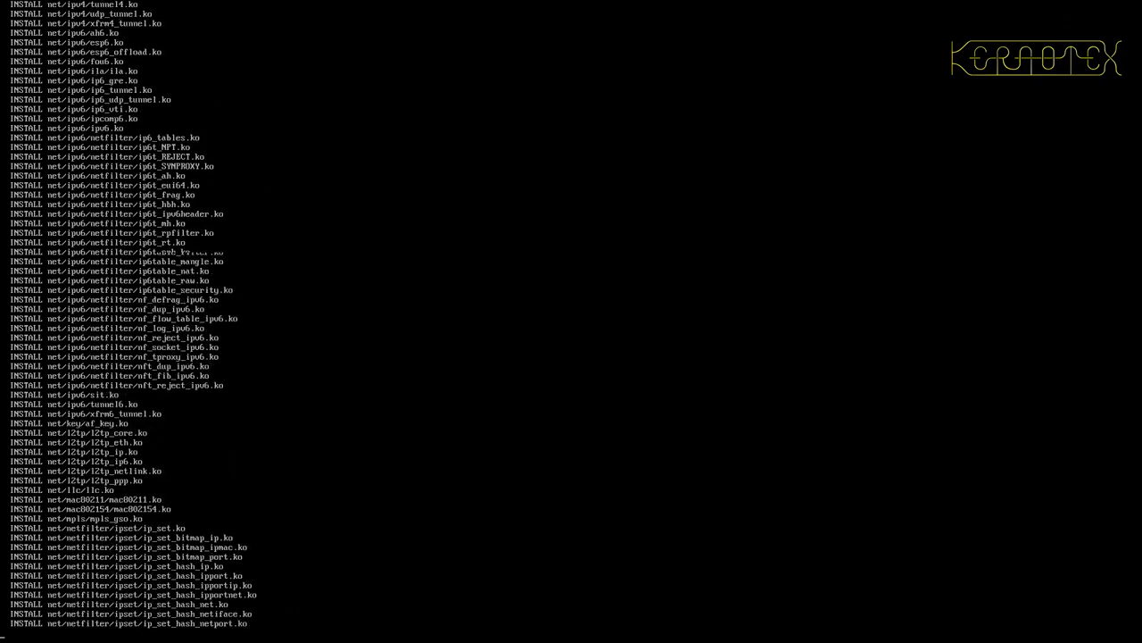
{"action": "scroll", "scroll_direction": "down", "scroll_amount": 3}
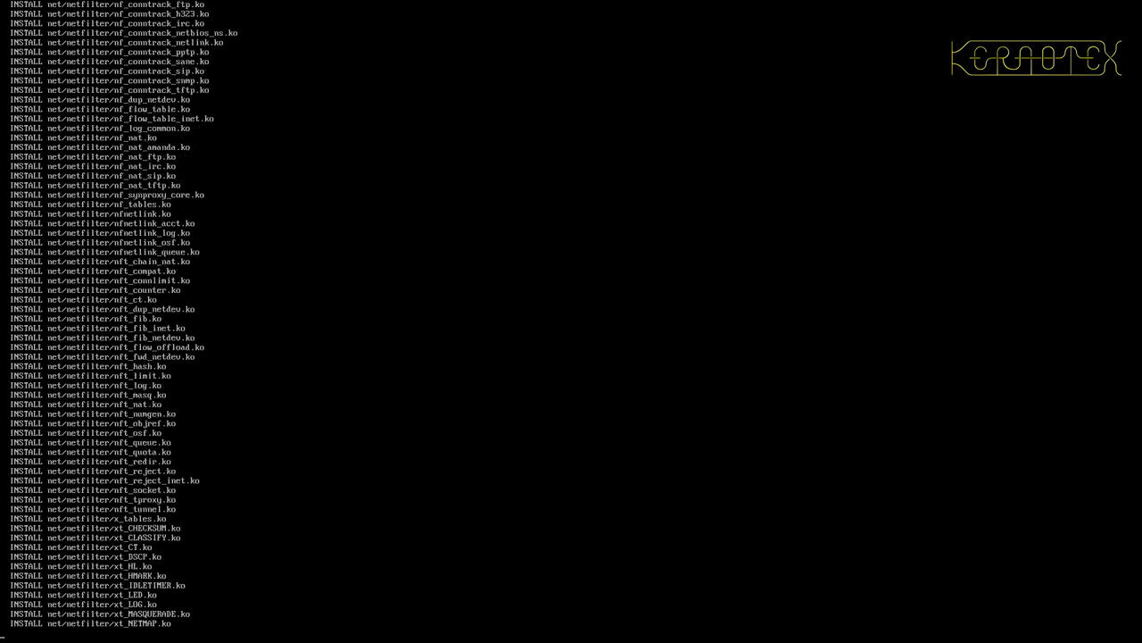
{"action": "scroll", "scroll_direction": "down", "scroll_amount": 3}
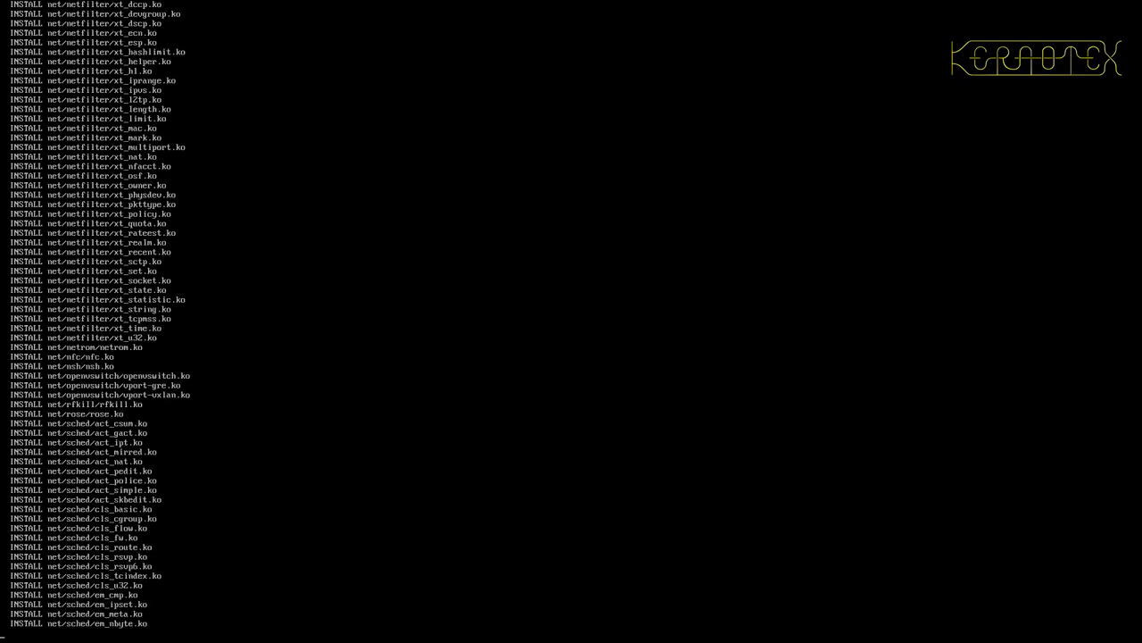
{"action": "scroll", "scroll_direction": "down", "scroll_amount": 3}
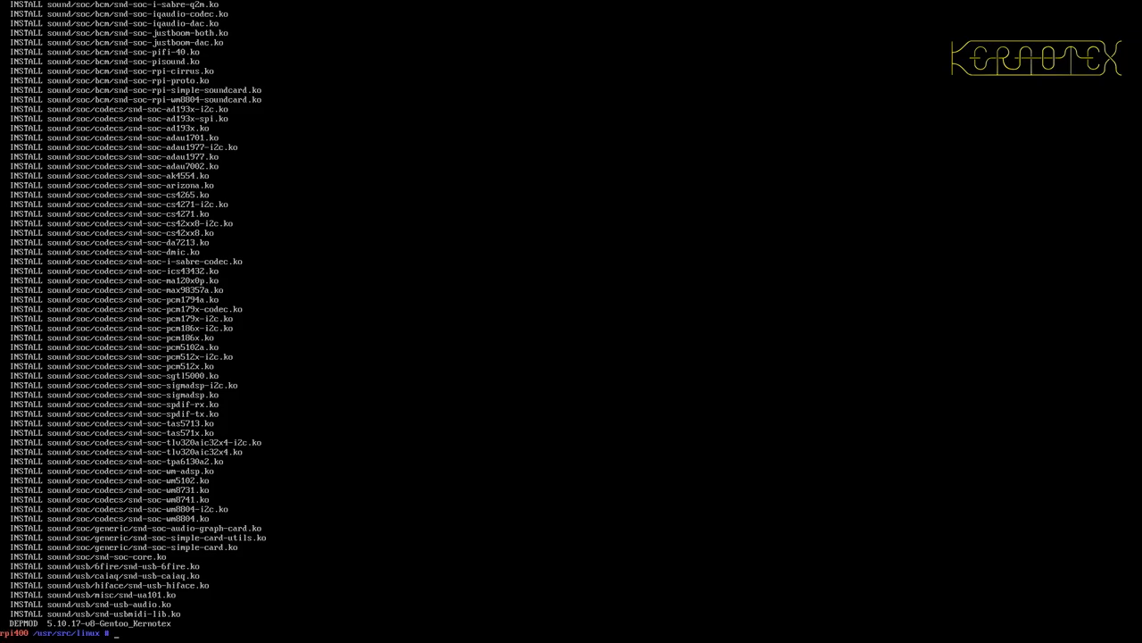
{"action": "type", "text": "reboot"}
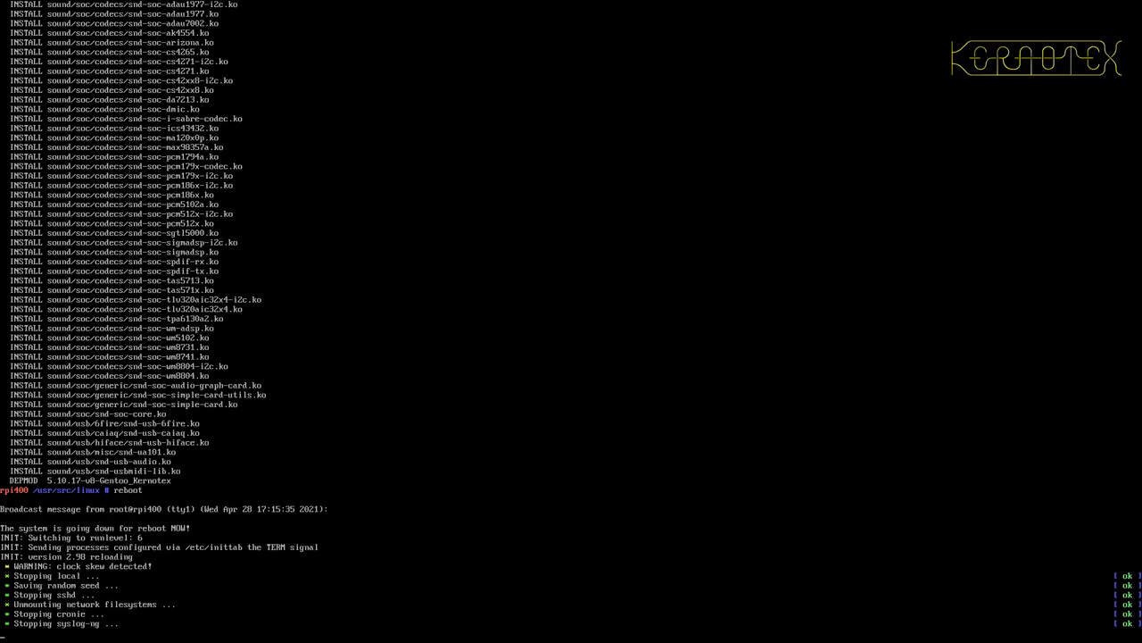
{"action": "scroll", "scroll_direction": "down", "scroll_amount": 3}
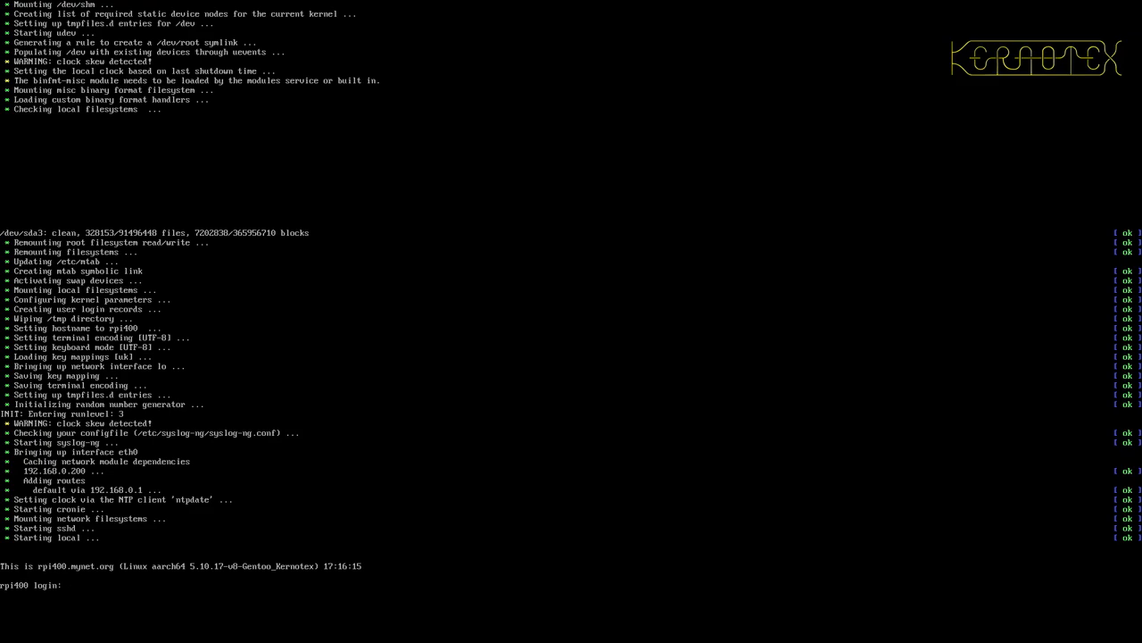
{"action": "type", "text": "root"}
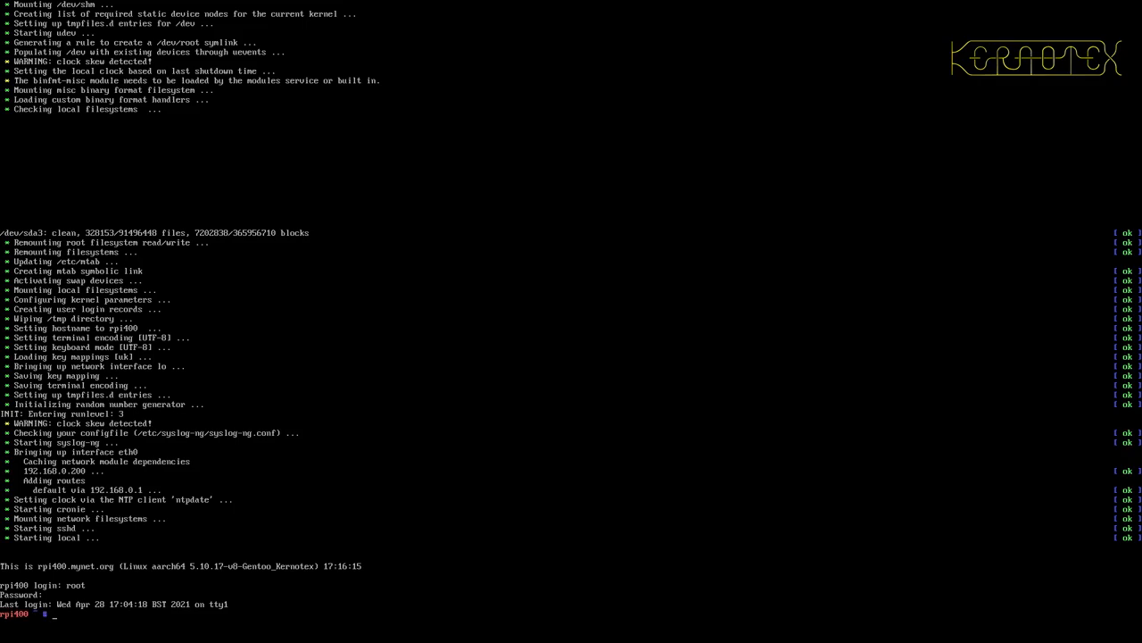
{"action": "type", "text": "ip a"}
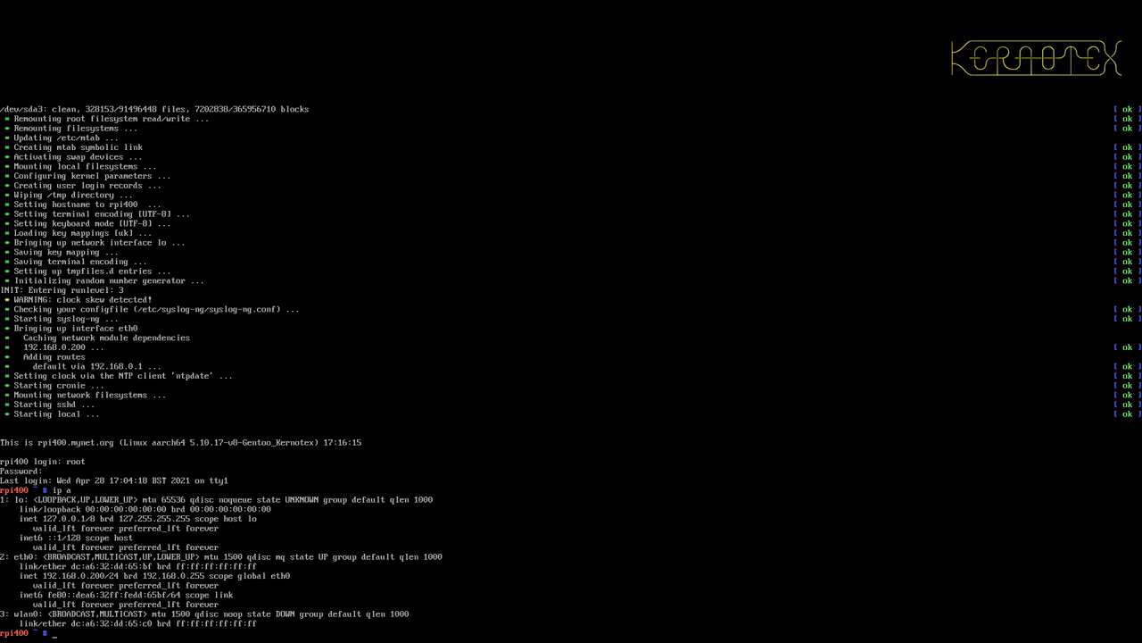
{"action": "mouse_move", "coordinate": [26, 628]}
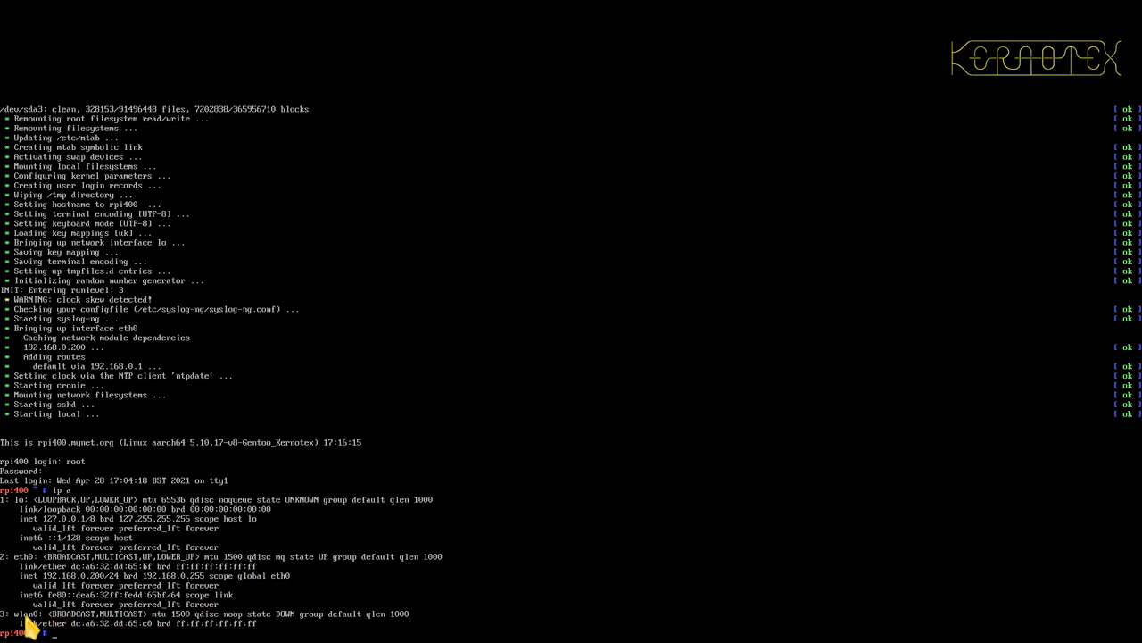
{"action": "mouse_move", "coordinate": [36, 625]}
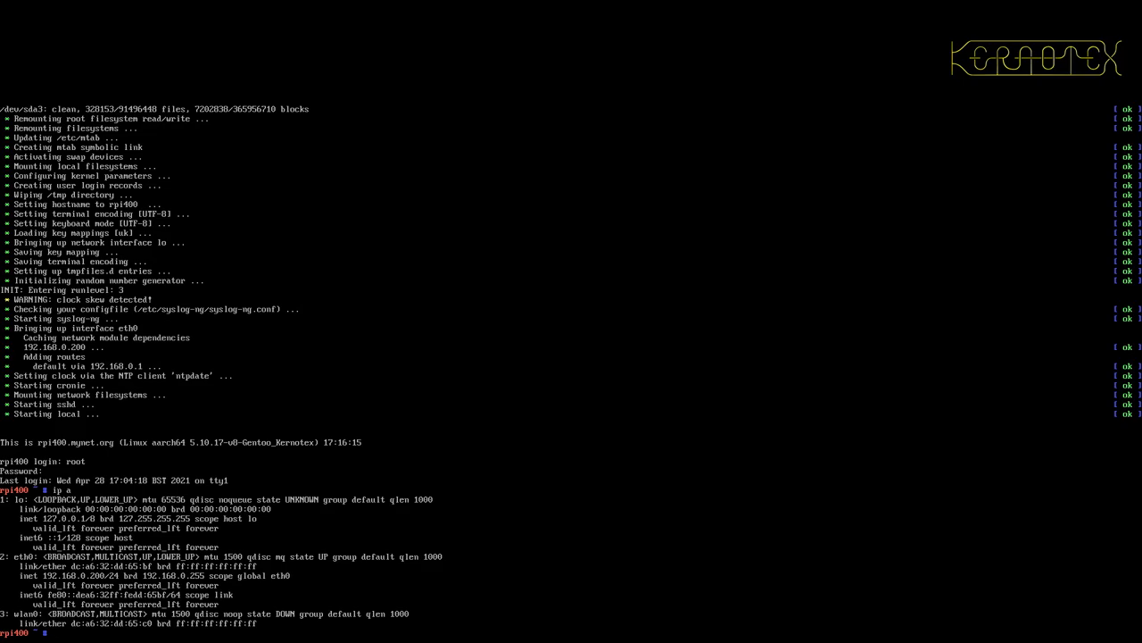
{"action": "type", "text": "ls"}
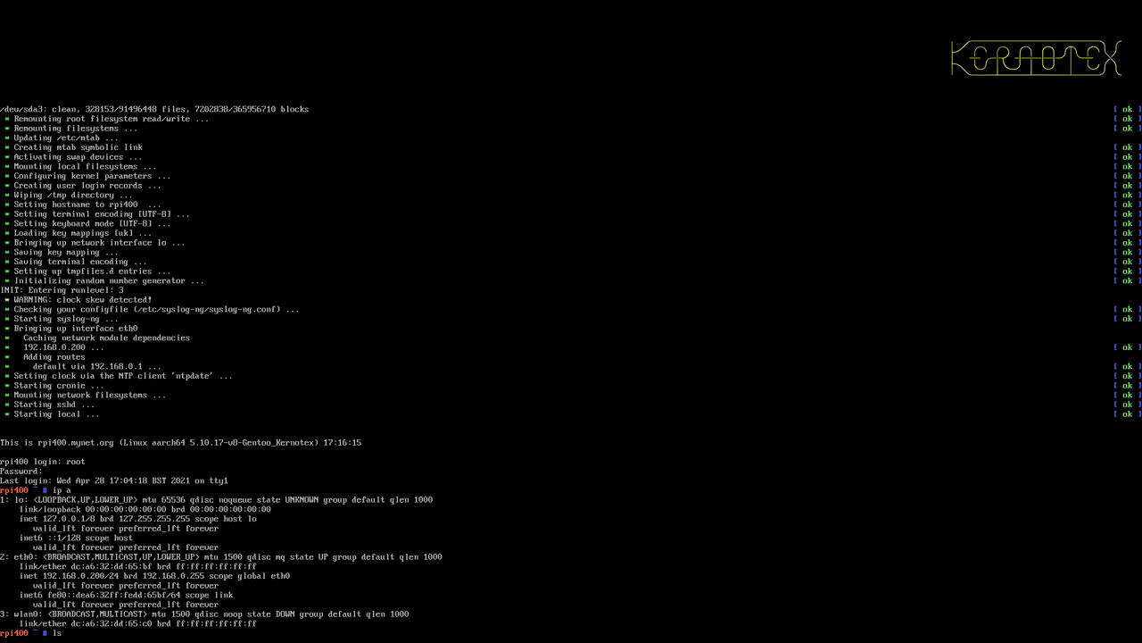
{"action": "type", "text": "lsmod"}
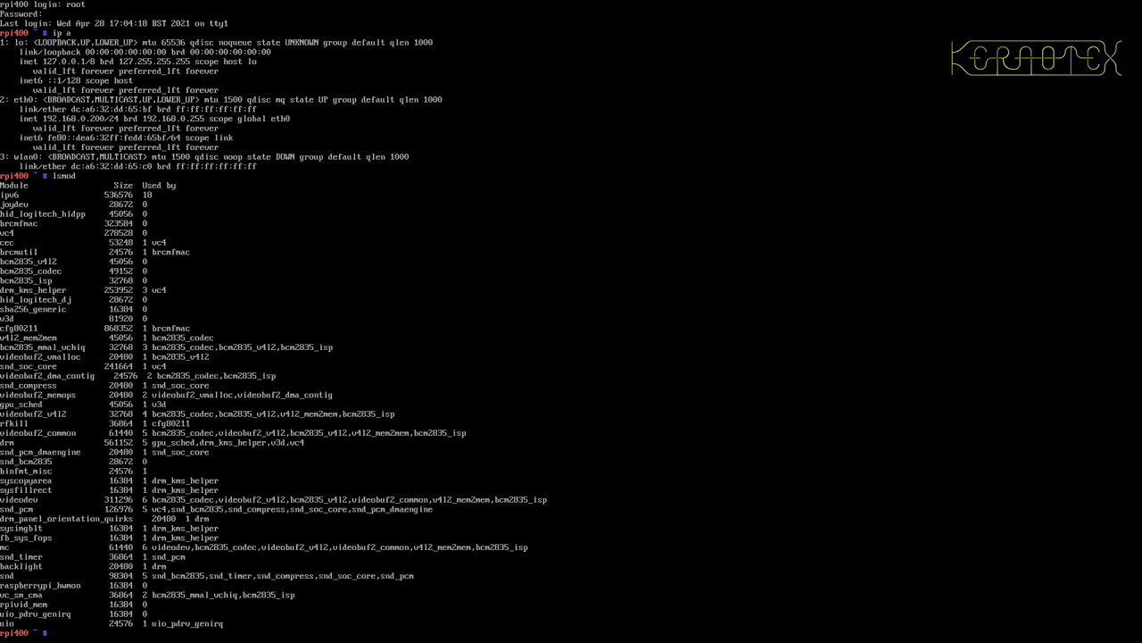